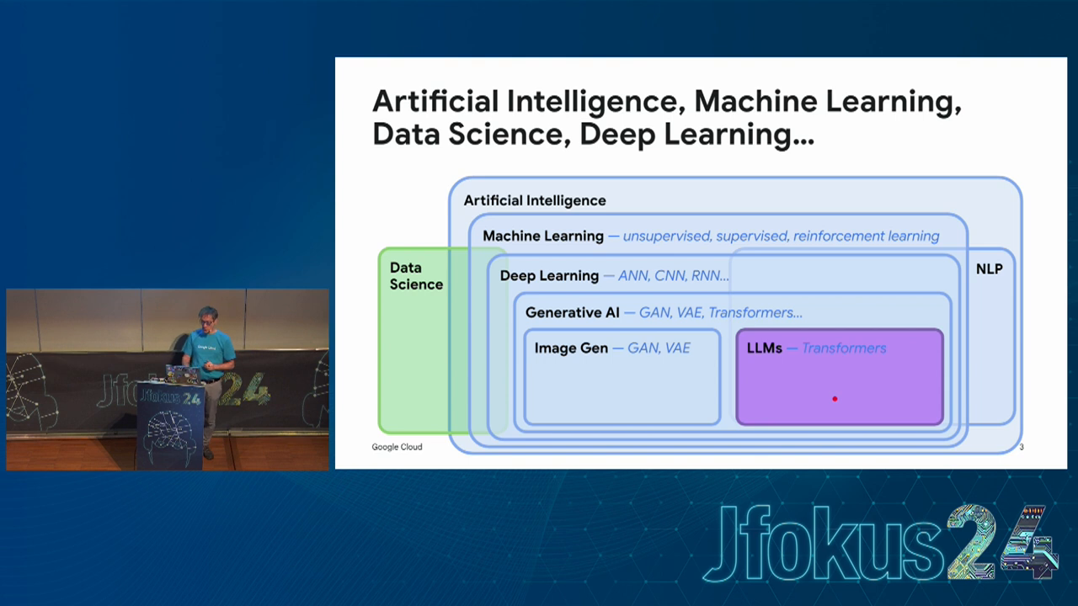
Advance from the AI fields overview to the Transformer architecture timeline slide
key("Right")
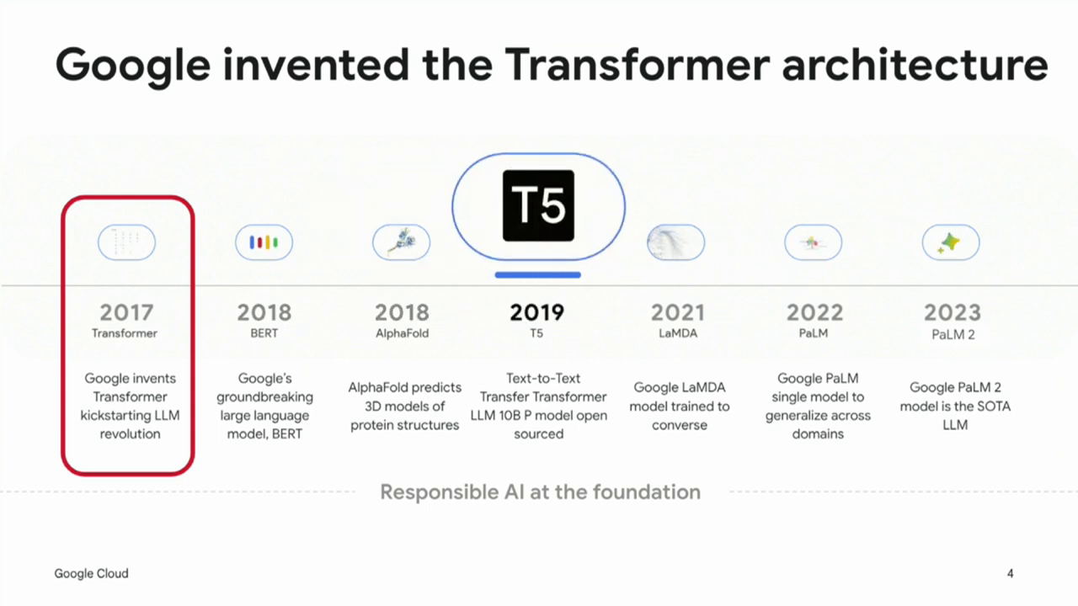
left_click(675, 242)
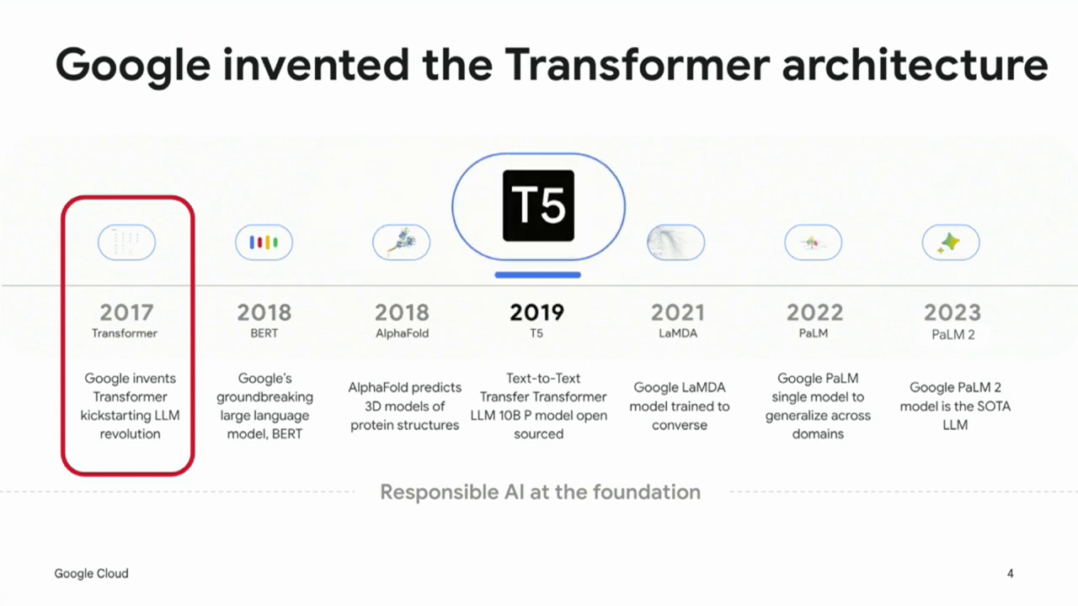
left_click(675, 243)
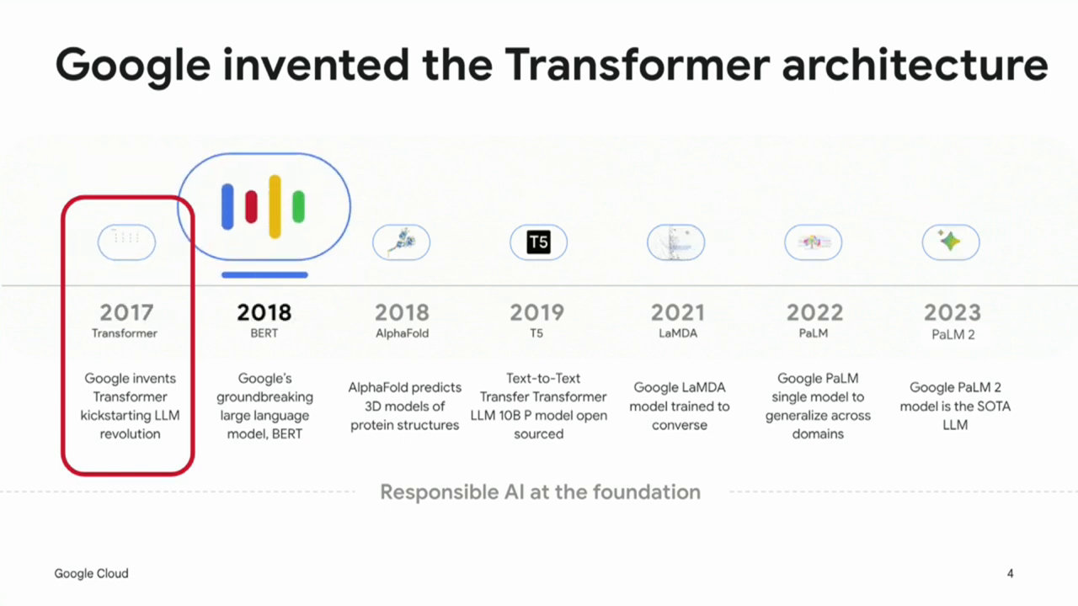
left_click(402, 242)
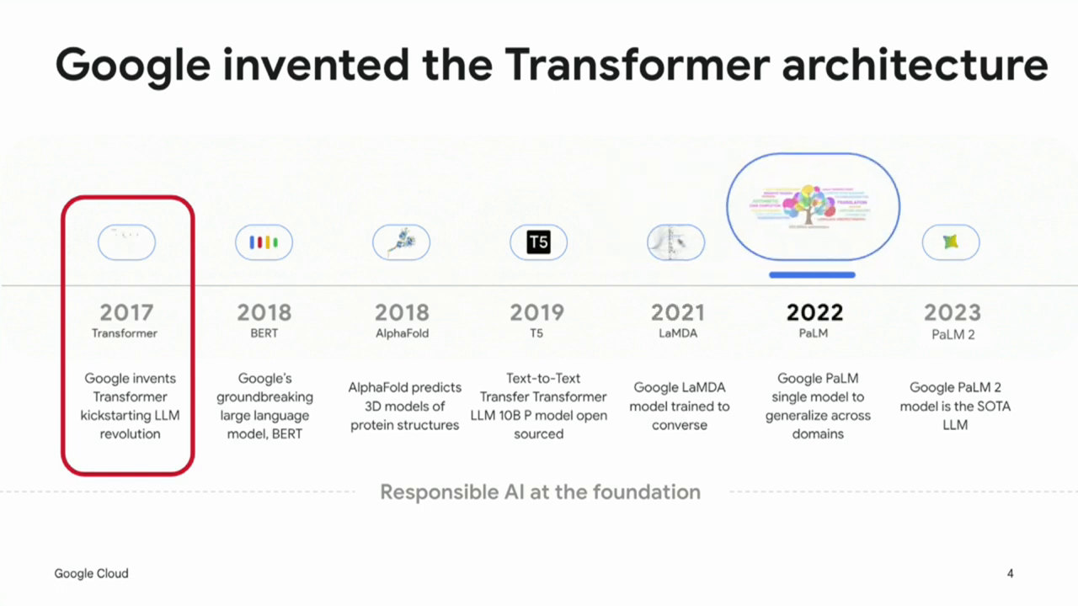
Advance to the slide of work sentence fragments with highlighted word tokens
left_click(950, 243)
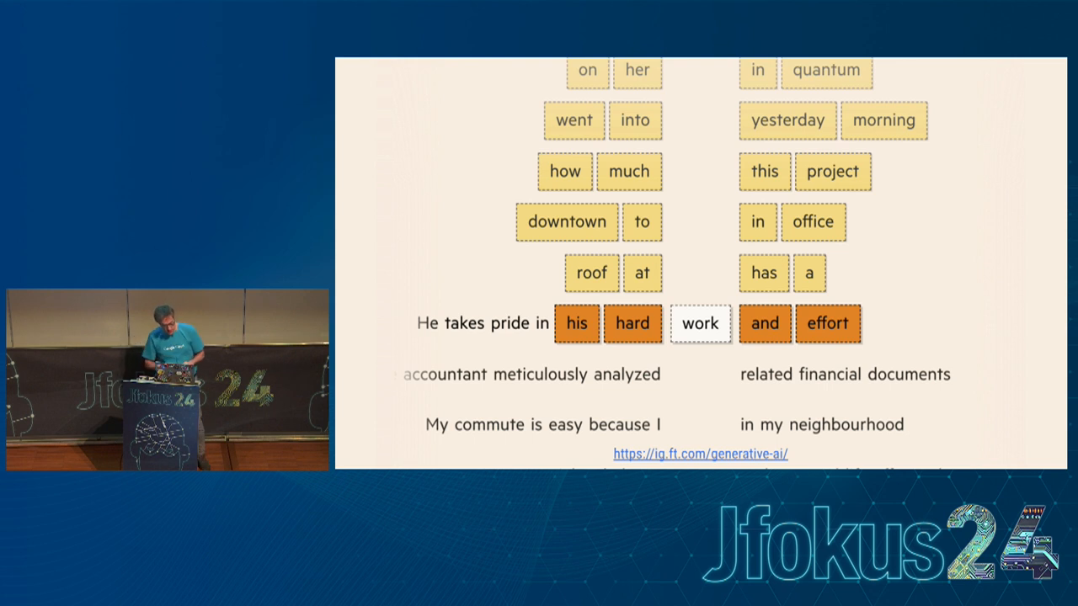
Follow the ig.ft.com/generative-ai link to the 'We go to work by train' explainer
left_click(699, 453)
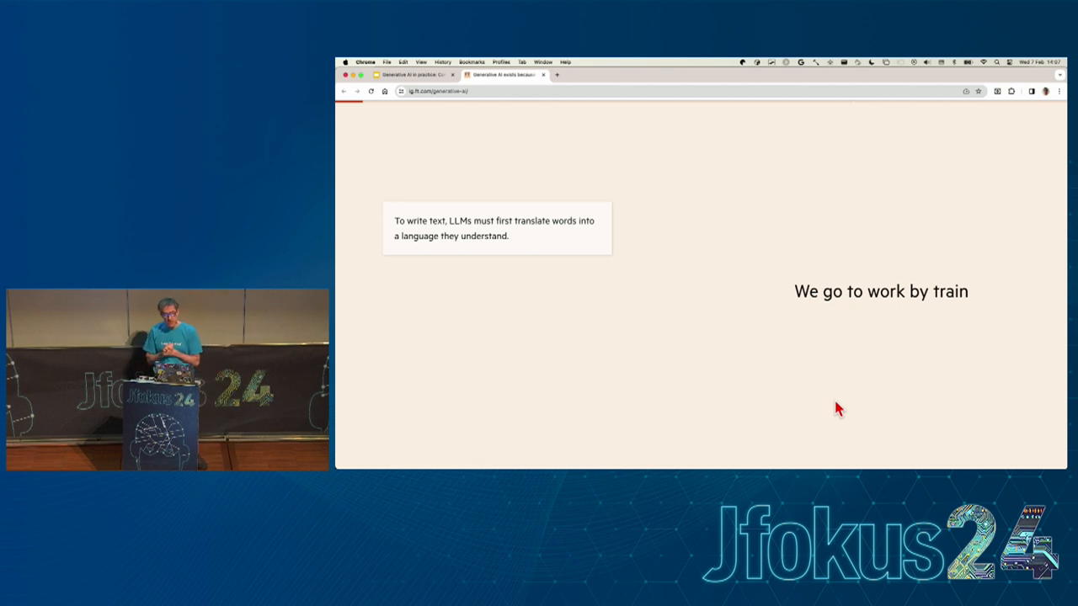
mouse_move(917, 334)
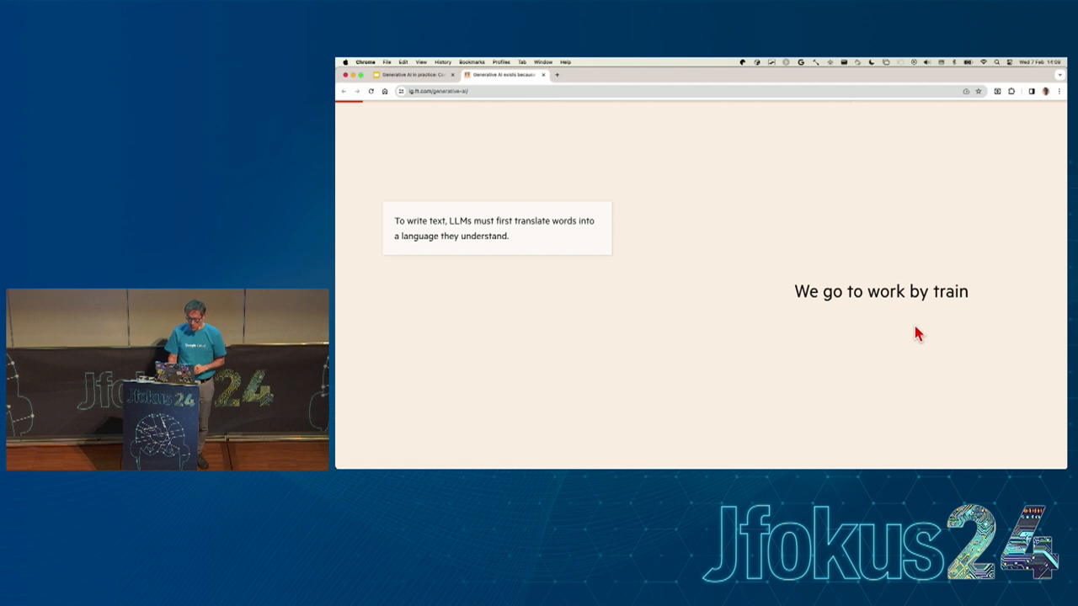
Scroll the FT explainer to the word-embedding section showing 'work' word pairs and vectors
key("Right")
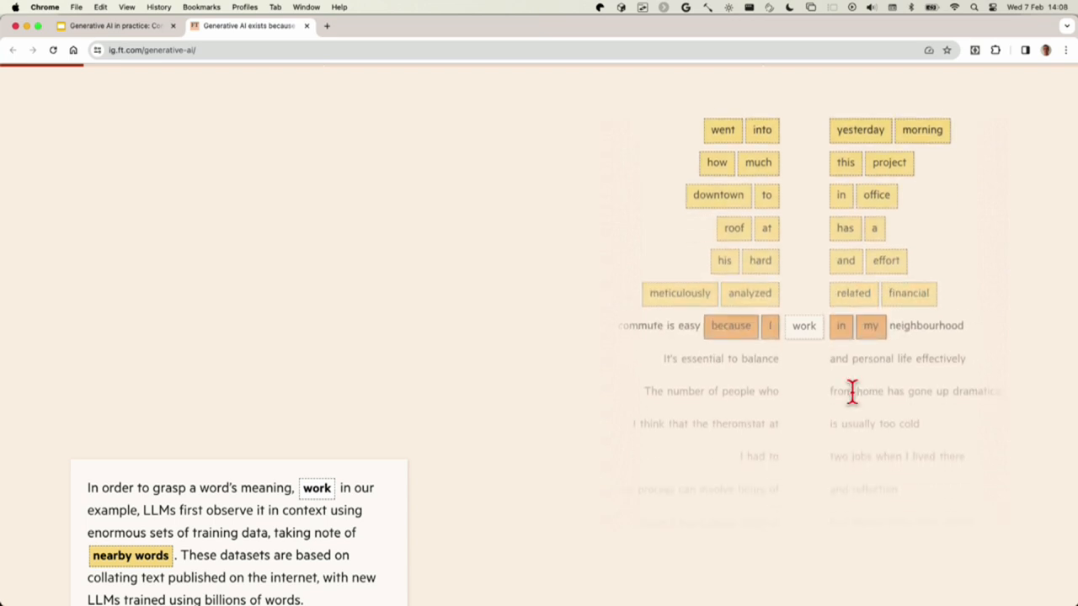
scroll("down", 3)
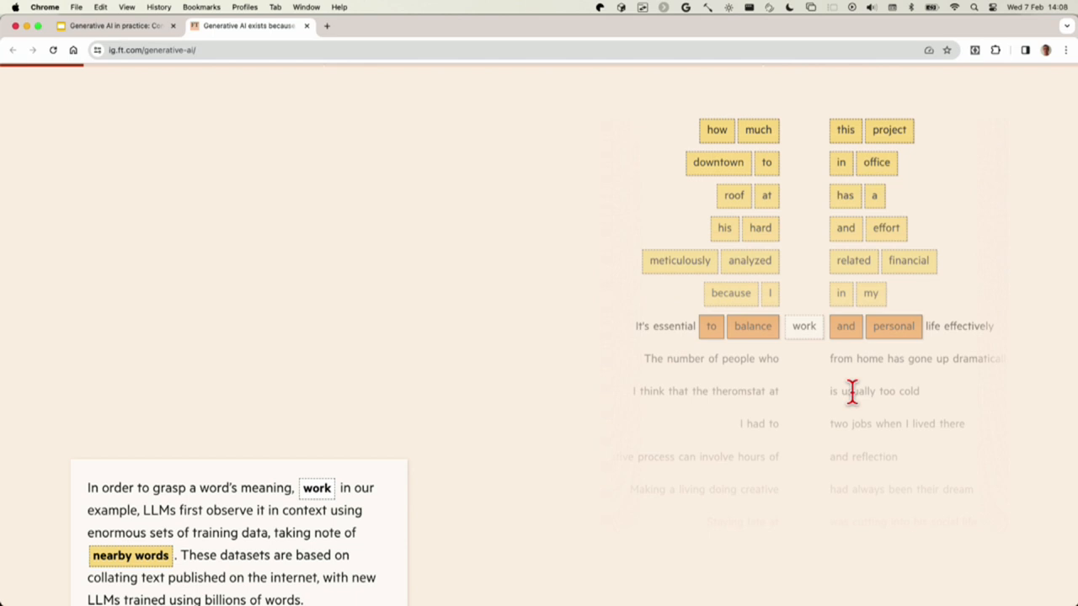
scroll("down", 3)
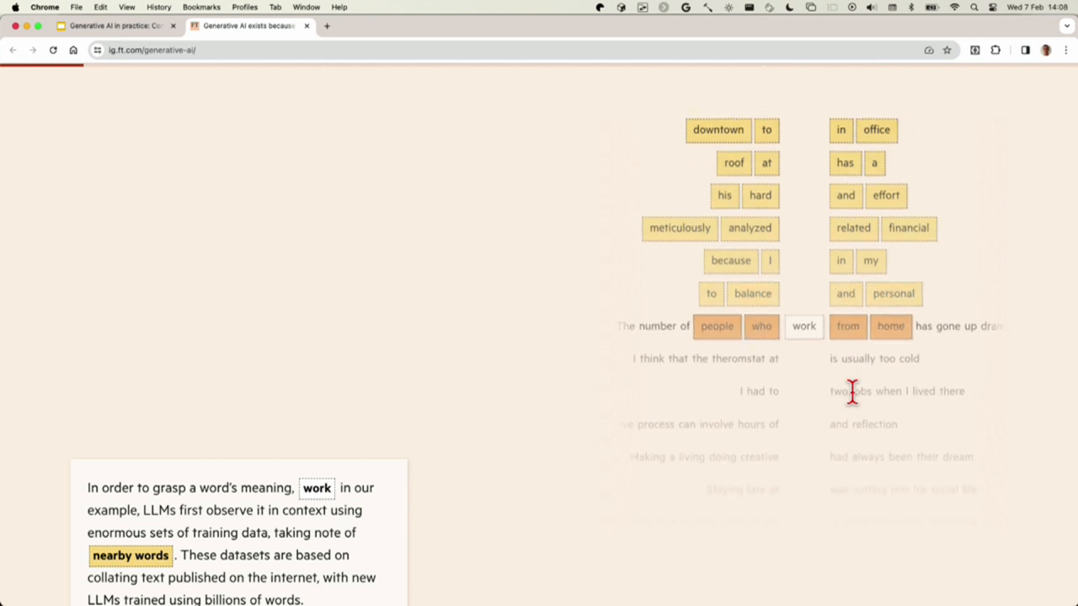
scroll("down", 3)
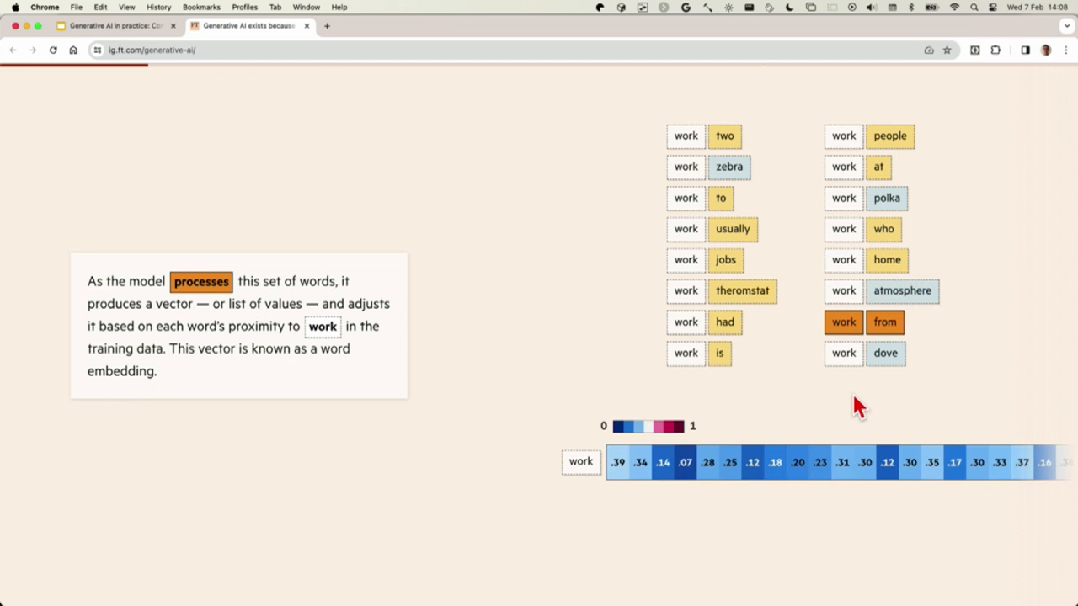
Reveal the full colour-coded embedding for 'work' with its hundreds of values
left_click(885, 353)
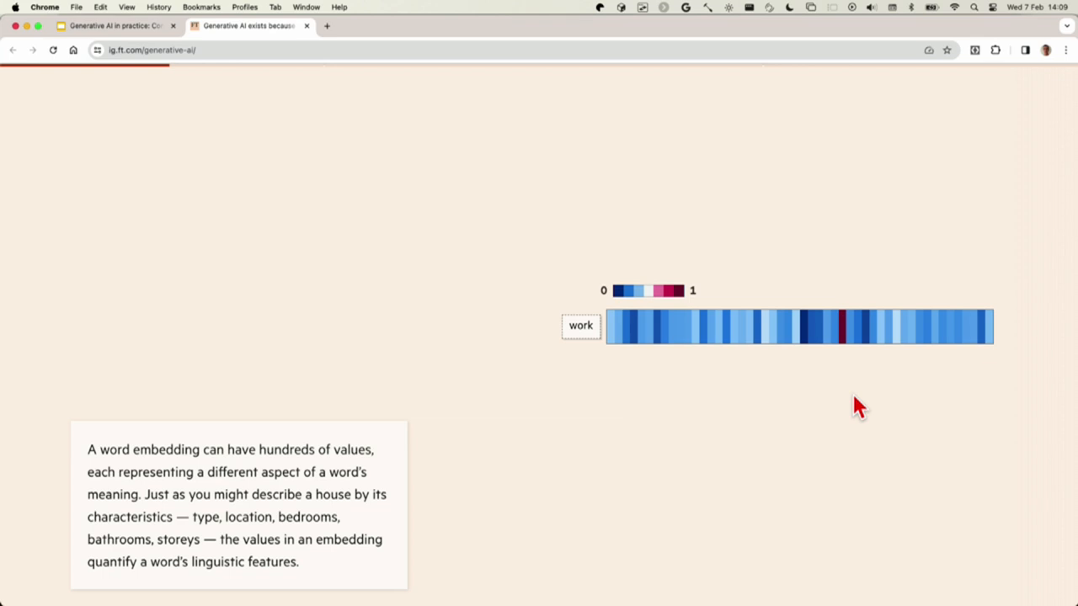
Scroll past the sea and ocean embedding comparison to the 2D word-distance map
scroll("down", 3)
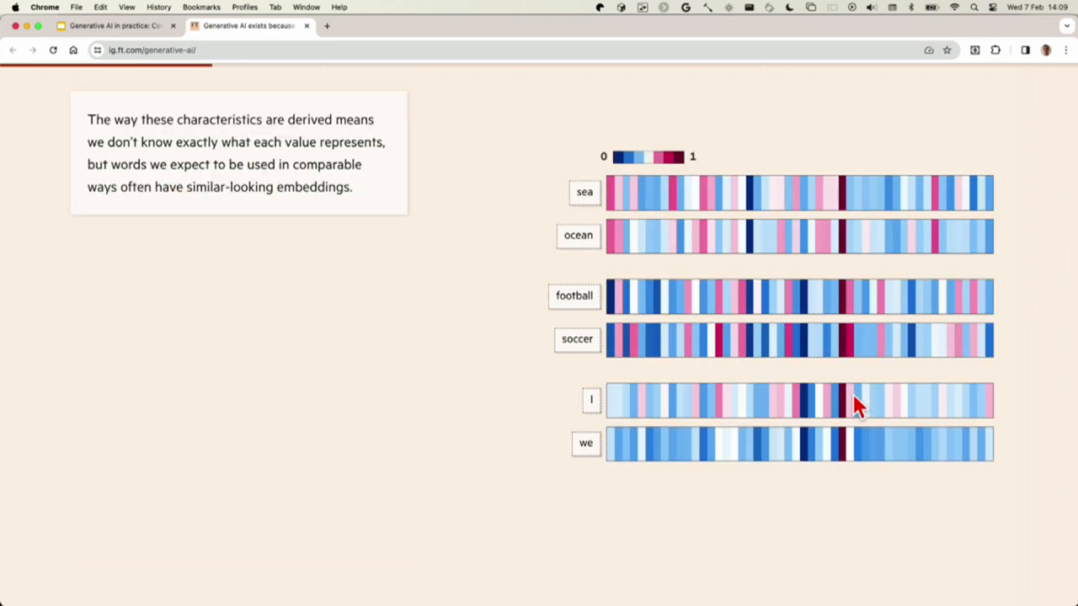
mouse_move(602, 206)
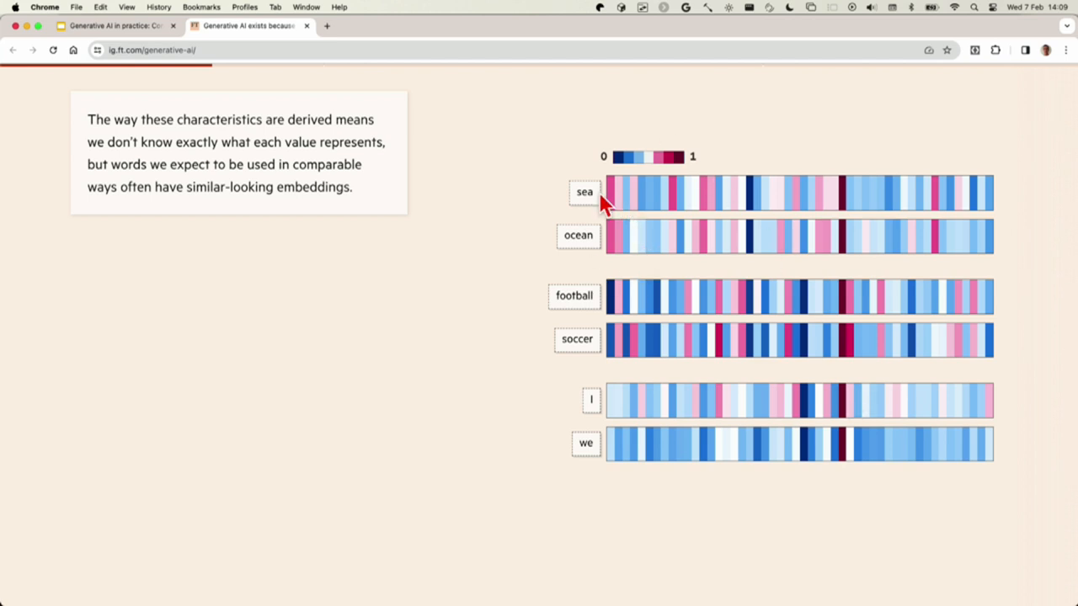
mouse_move(699, 261)
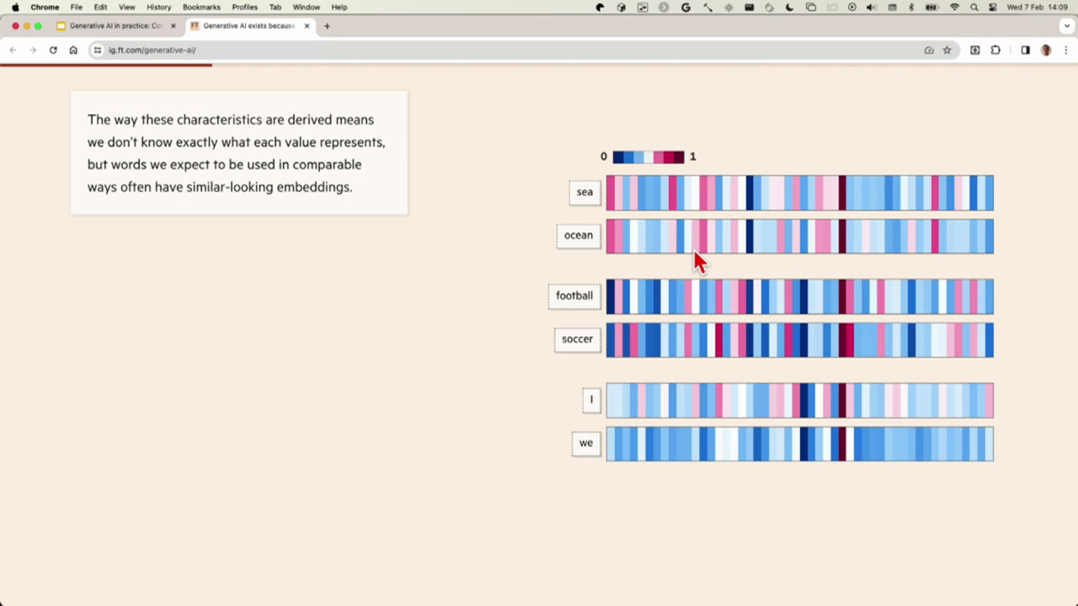
mouse_move(760, 194)
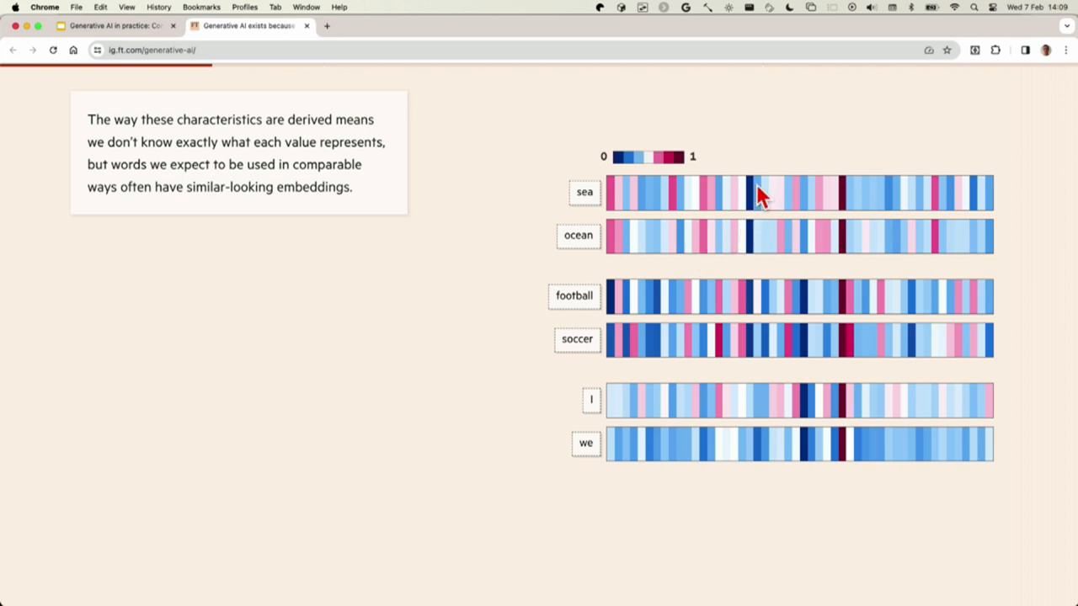
mouse_move(760, 235)
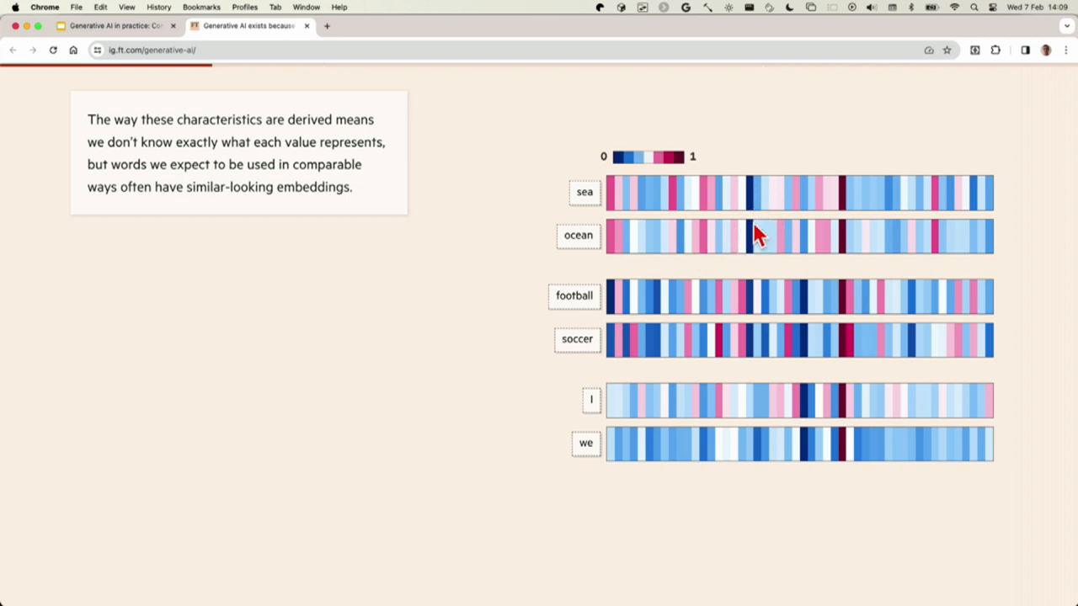
mouse_move(850, 257)
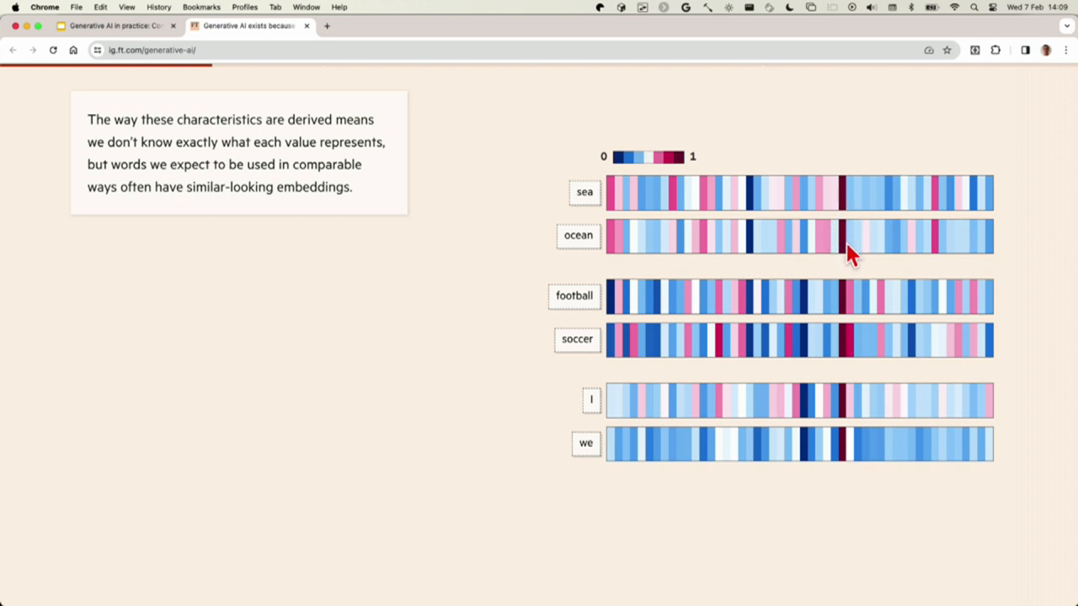
mouse_move(935, 192)
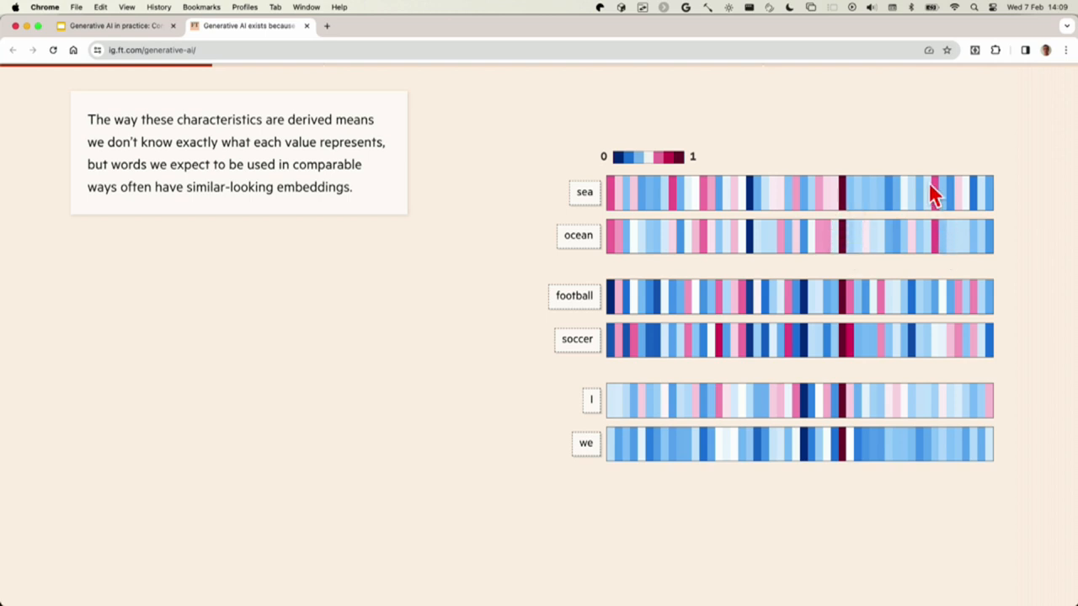
mouse_move(842, 339)
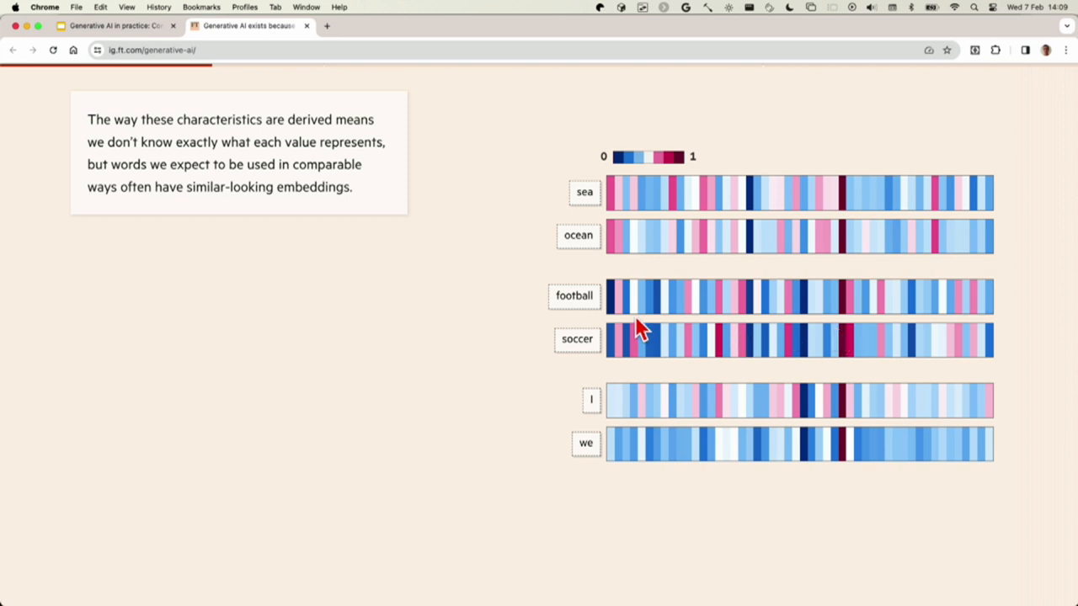
mouse_move(541, 322)
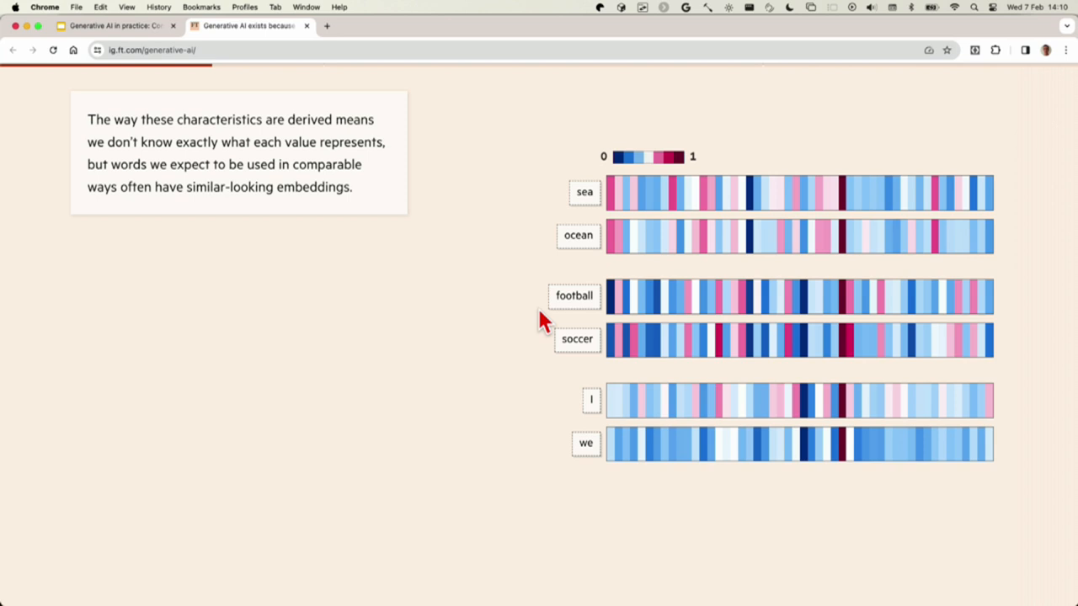
mouse_move(758, 341)
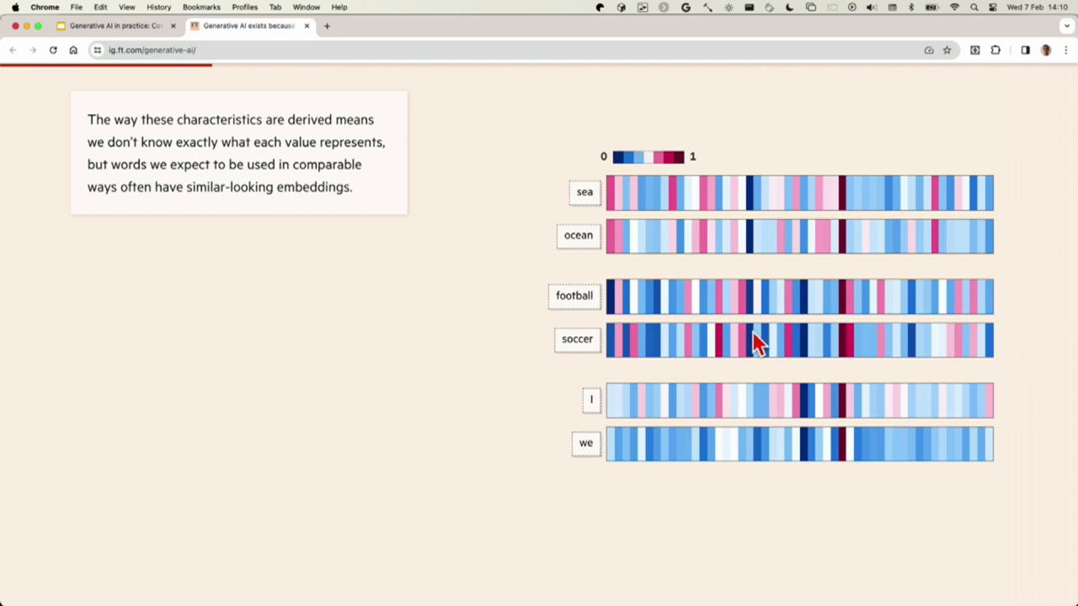
mouse_move(762, 333)
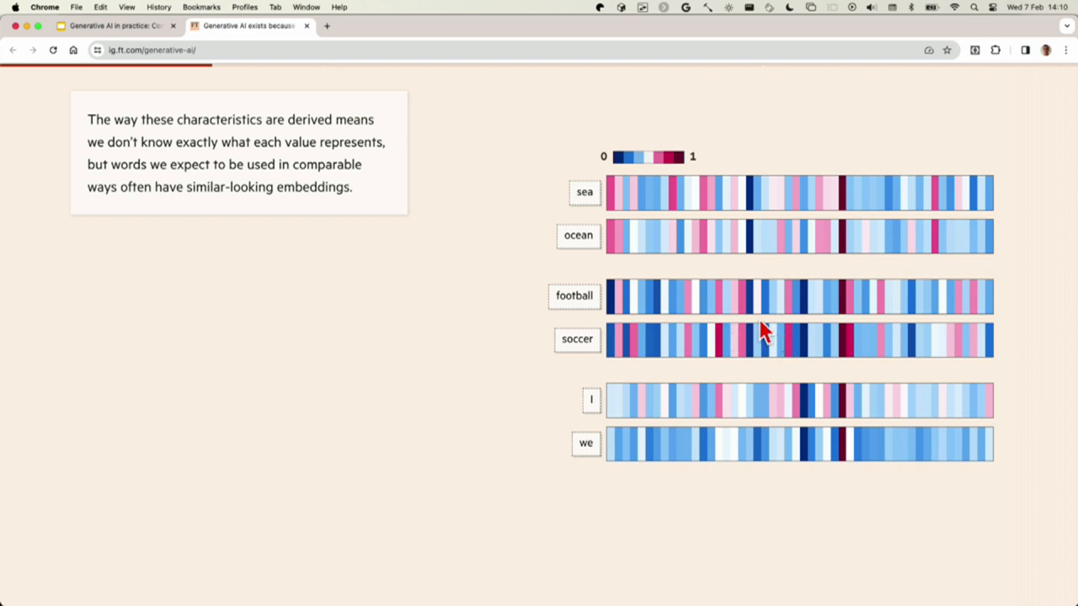
mouse_move(863, 294)
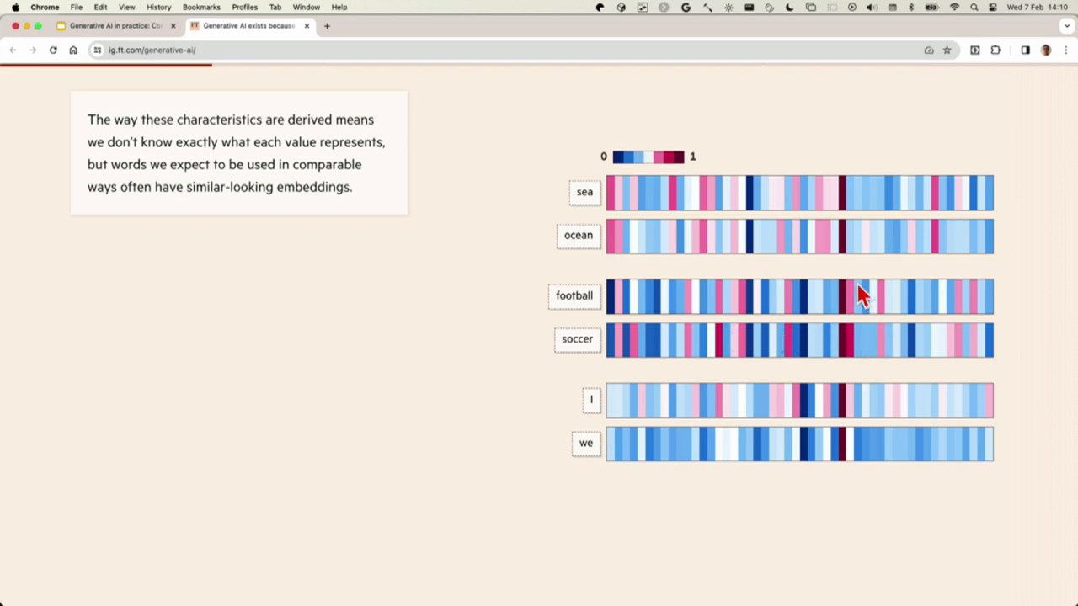
mouse_move(639, 324)
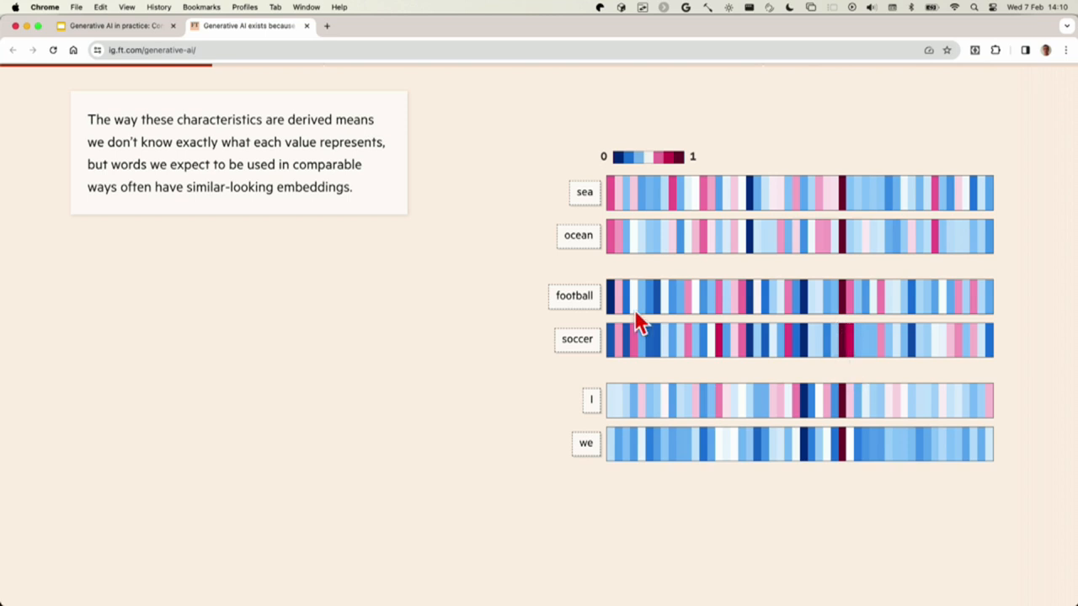
mouse_move(914, 350)
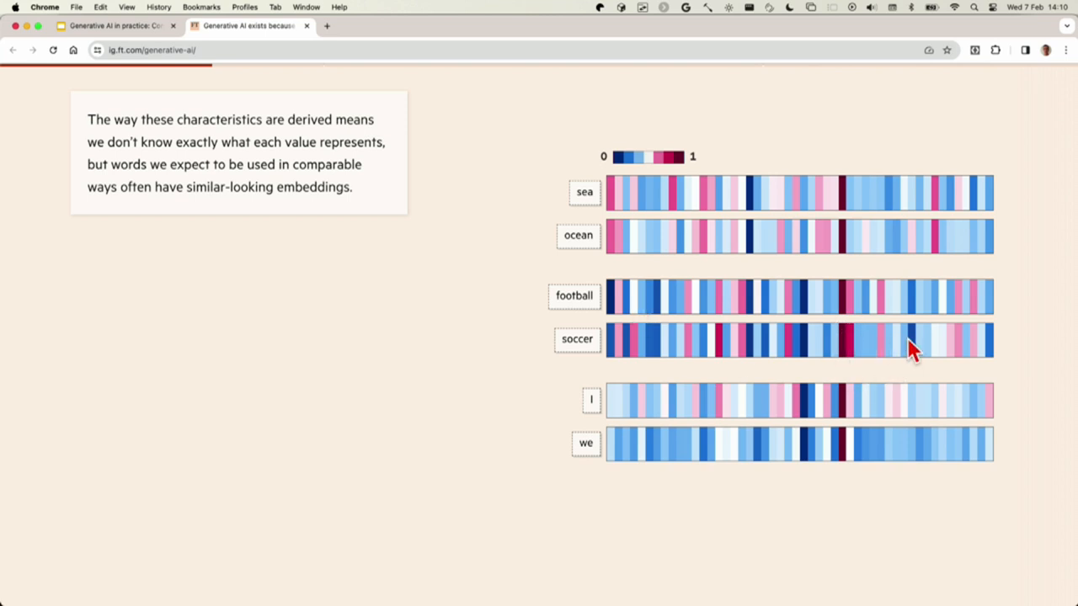
mouse_move(796, 422)
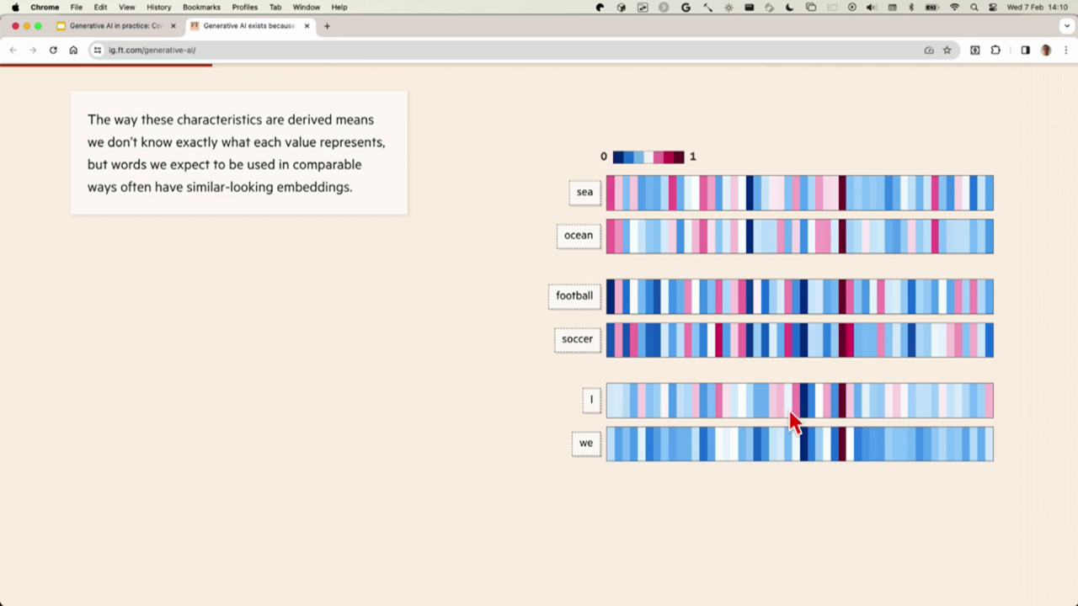
scroll("down", 3)
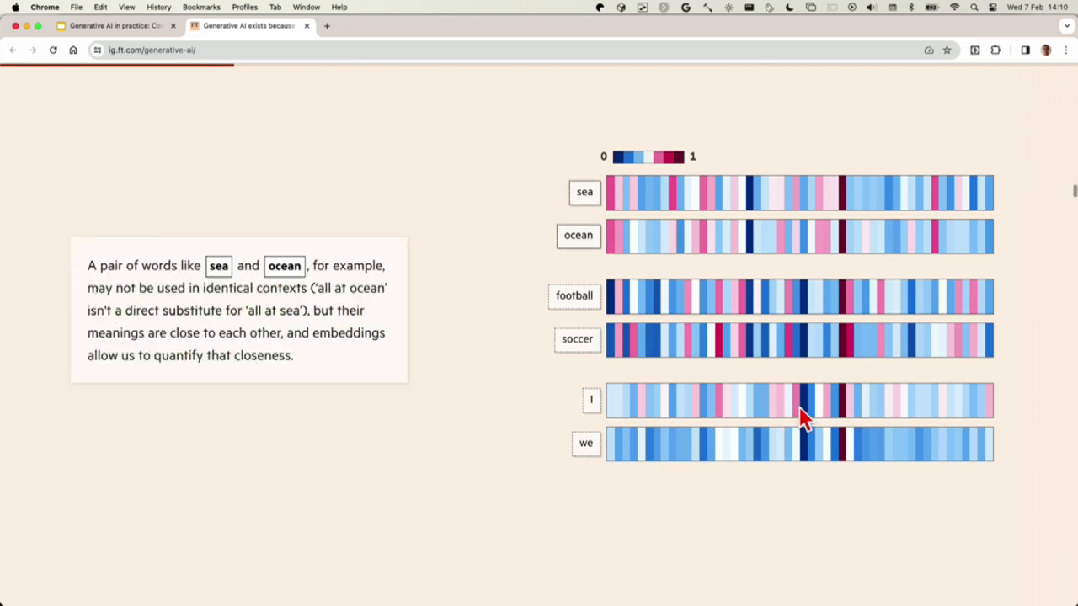
scroll("down", 3)
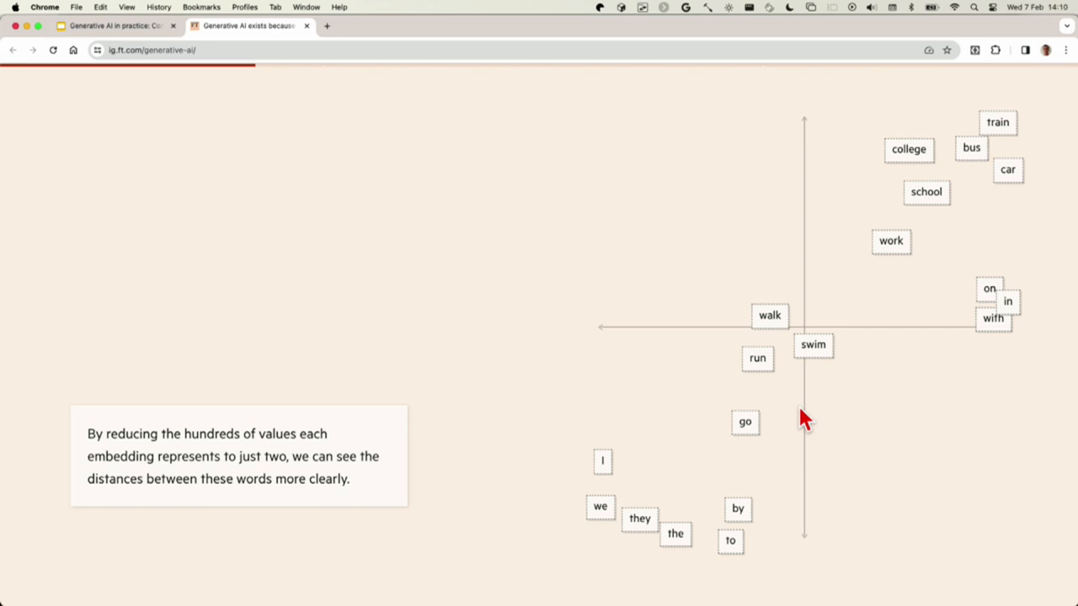
Scroll until the word map shows pronoun and transportation clusters
scroll("down", 3)
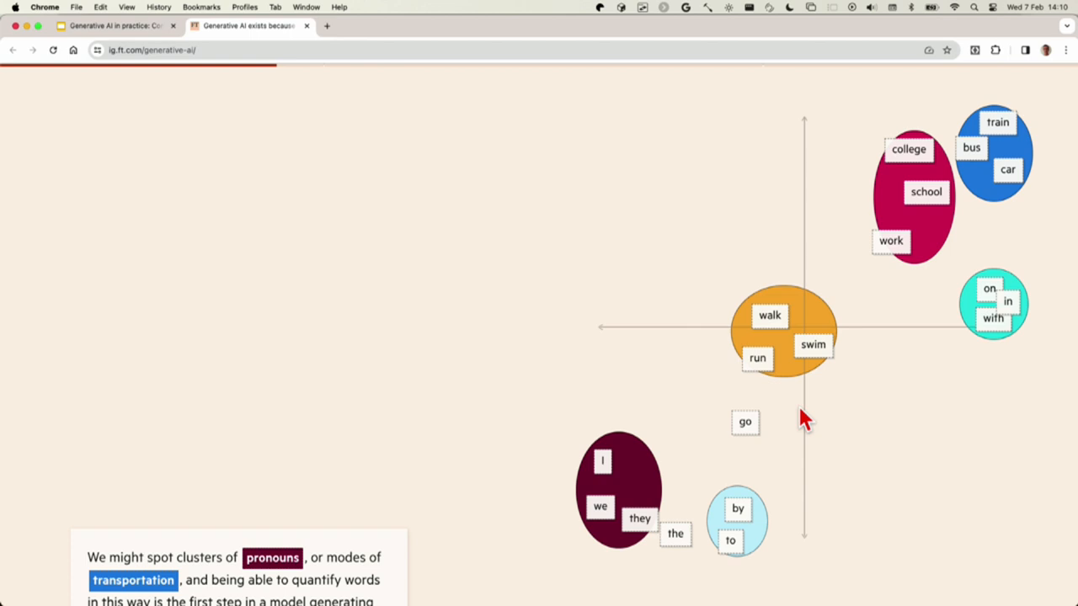
mouse_move(972, 173)
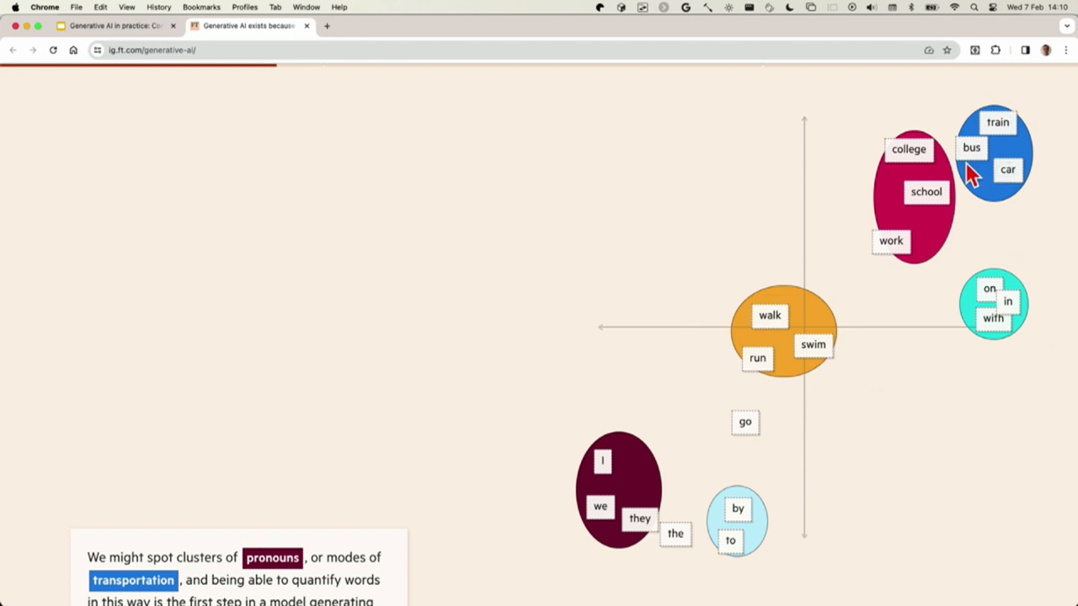
mouse_move(1006, 173)
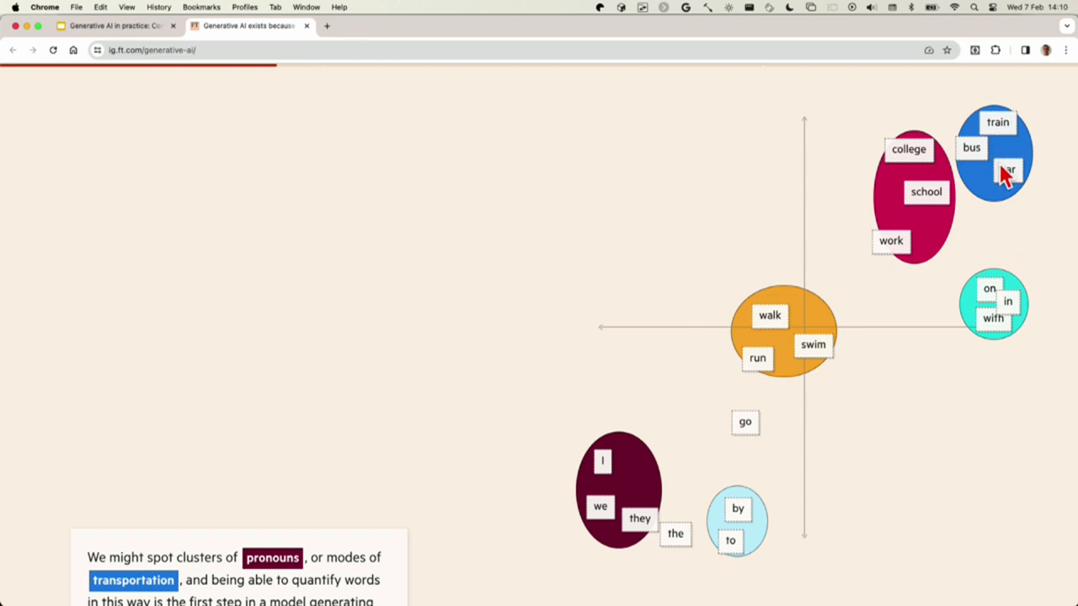
mouse_move(879, 177)
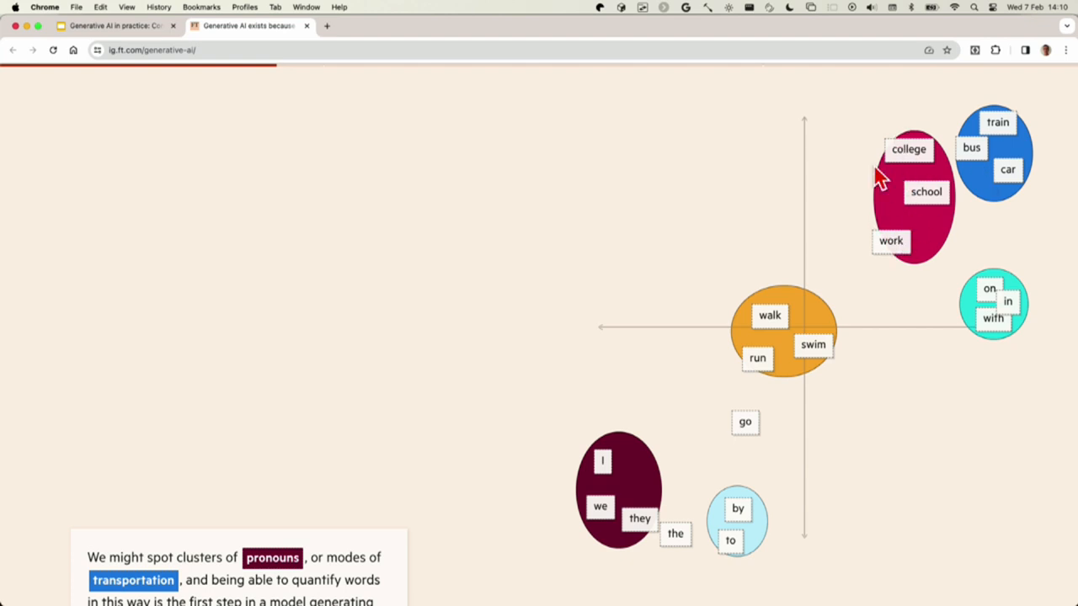
mouse_move(913, 217)
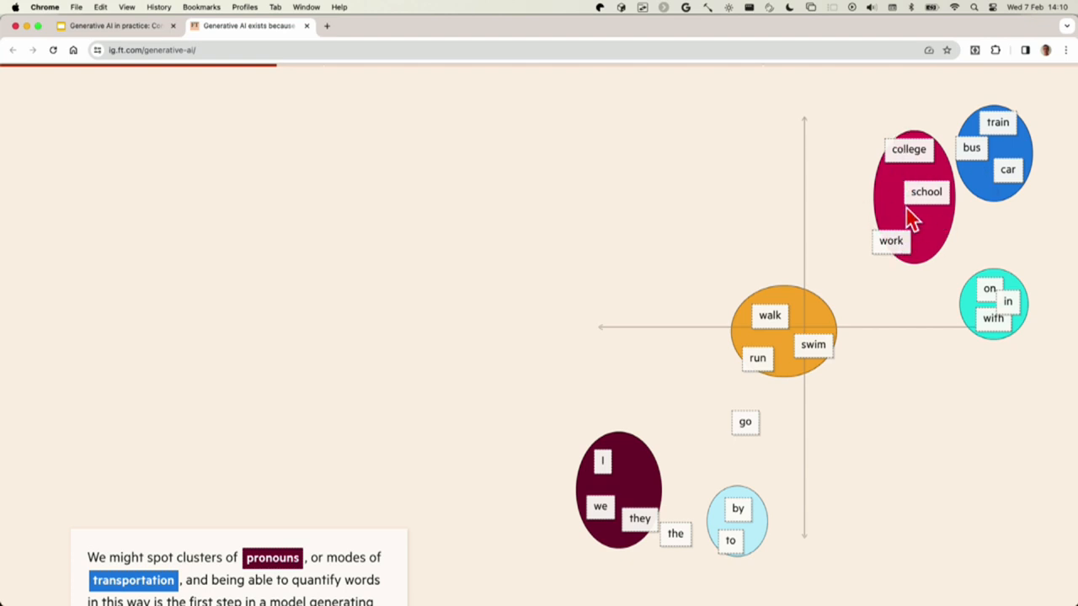
mouse_move(756, 336)
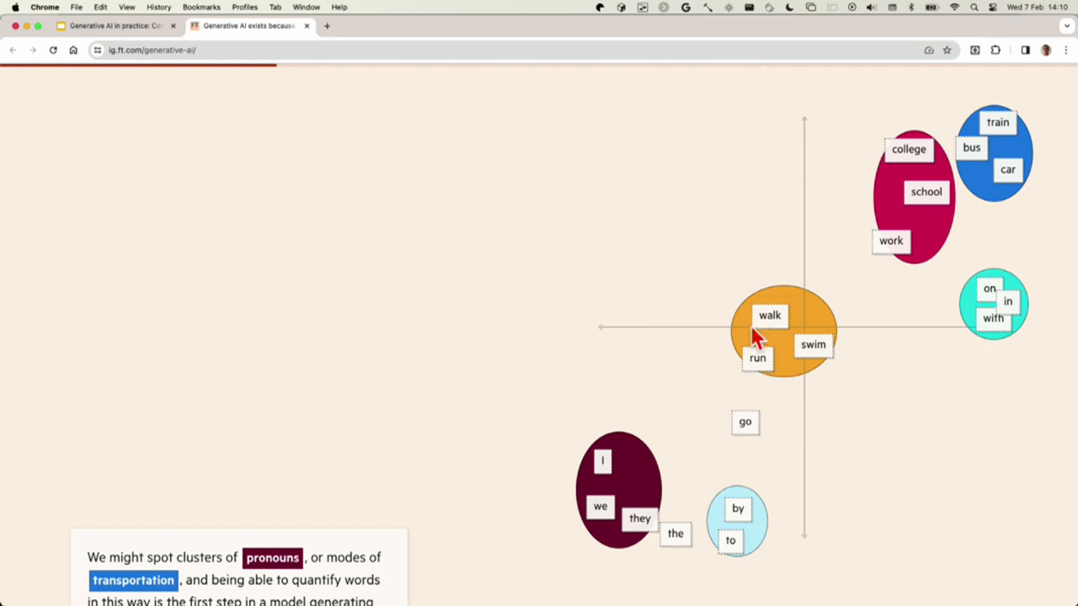
mouse_move(844, 369)
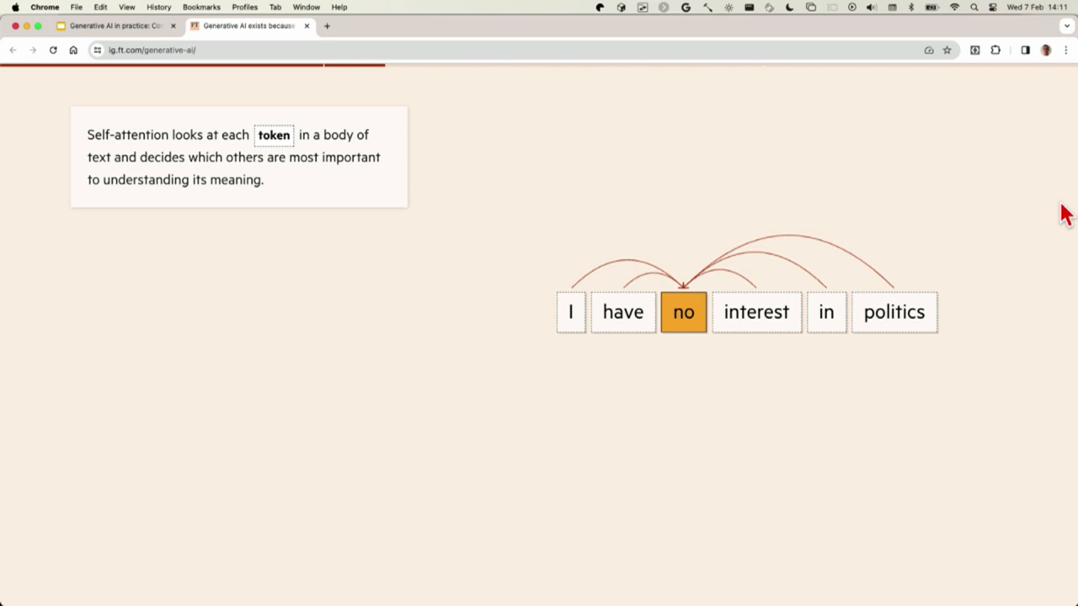
Scroll to the self-attention example 'The bank's interest rate rises'
scroll("down", 3)
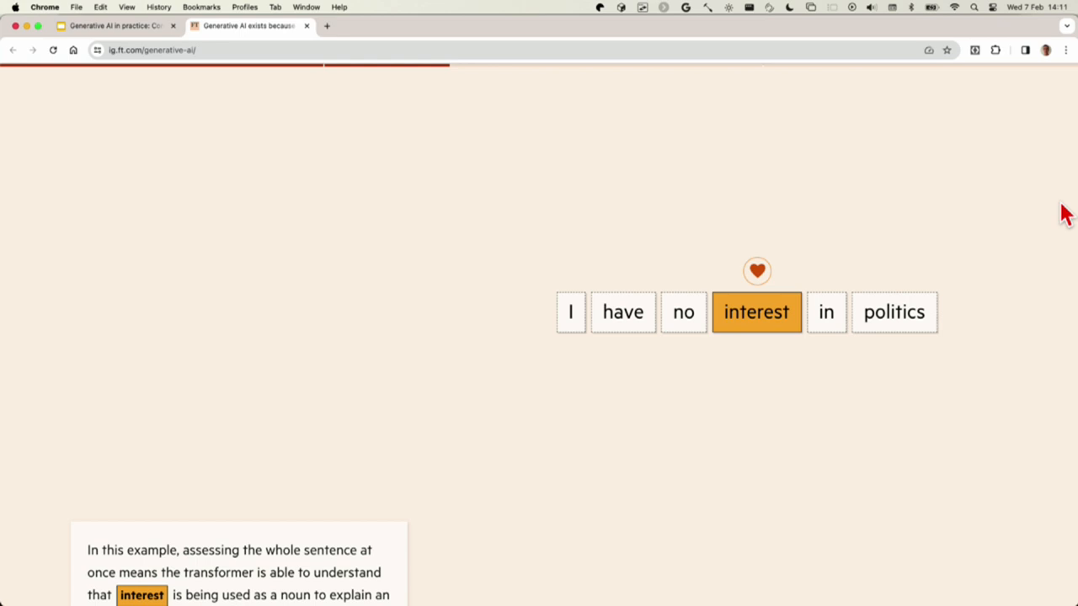
scroll("down", 3)
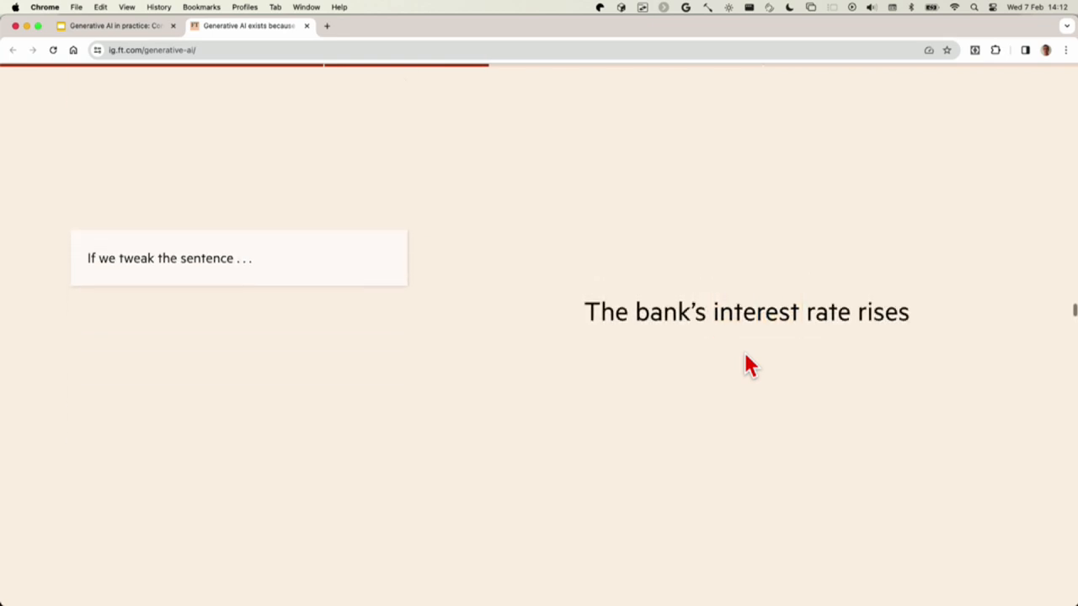
mouse_move(821, 376)
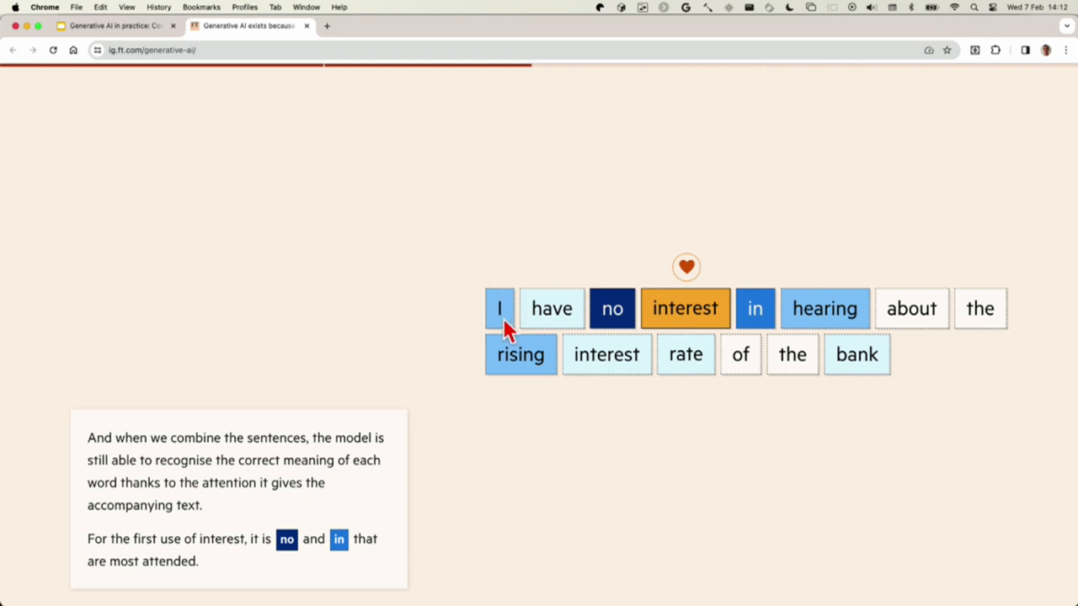
mouse_move(493, 309)
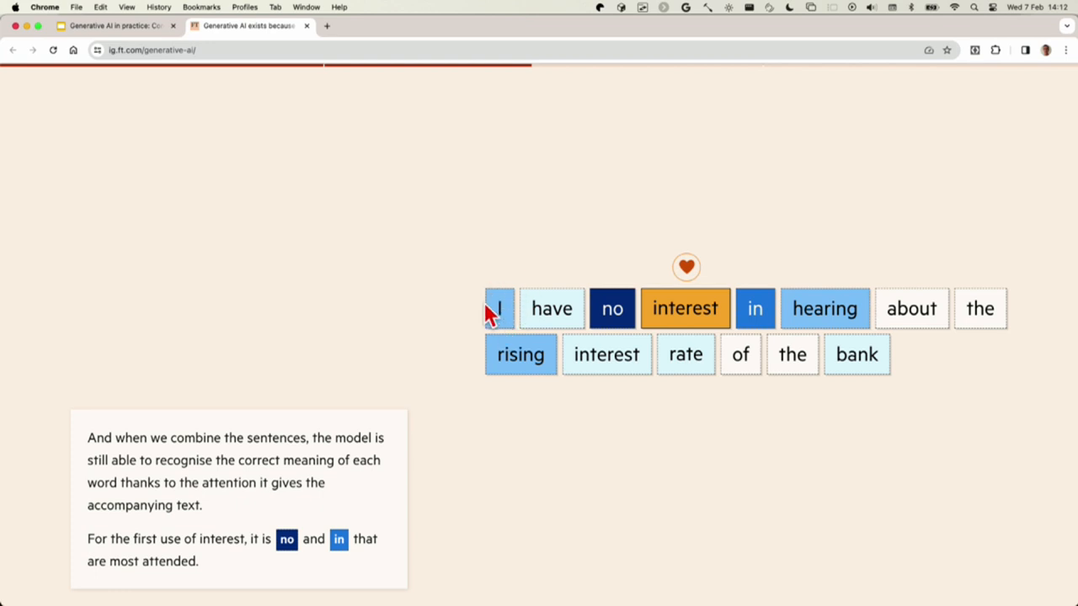
mouse_move(506, 320)
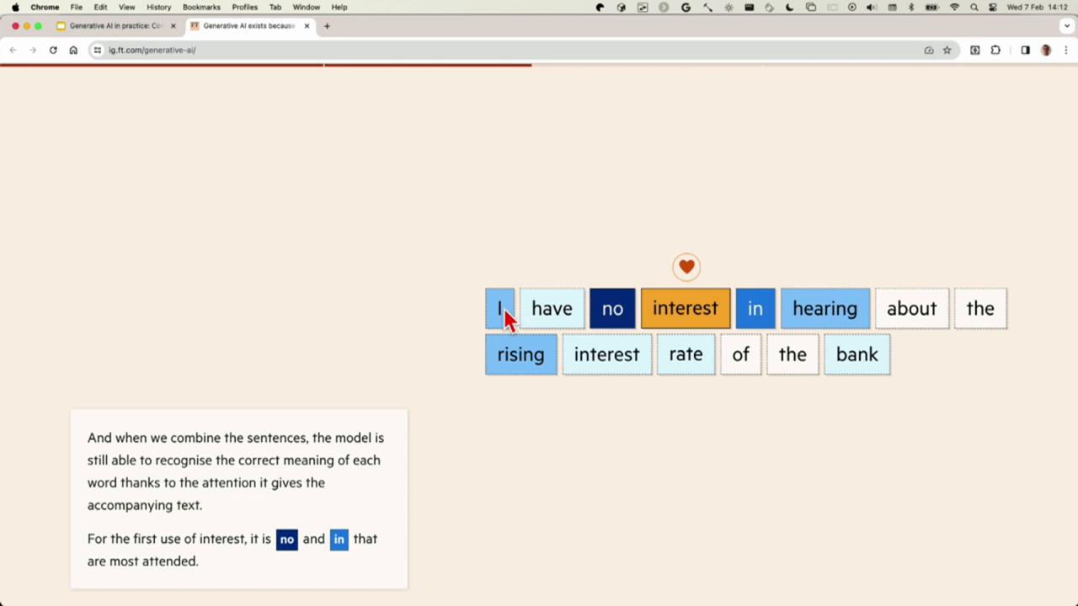
mouse_move(703, 316)
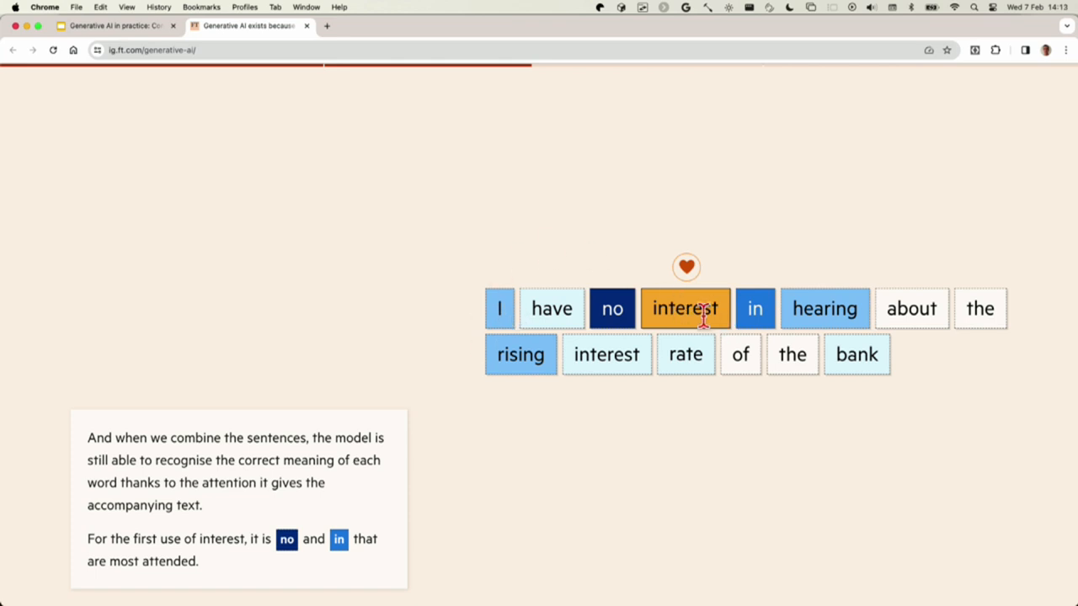
mouse_move(787, 319)
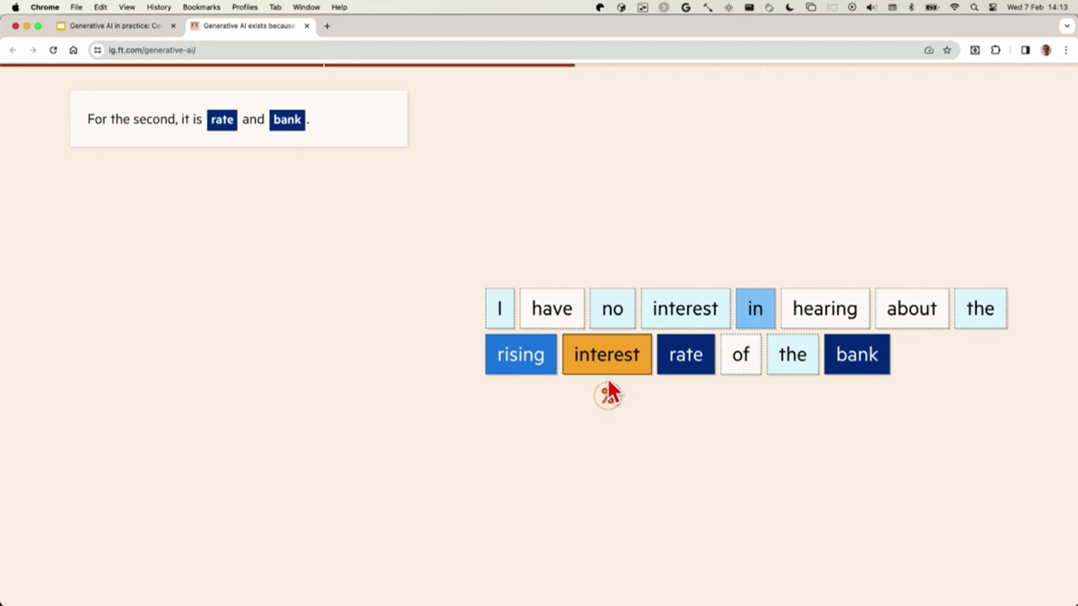
mouse_move(689, 397)
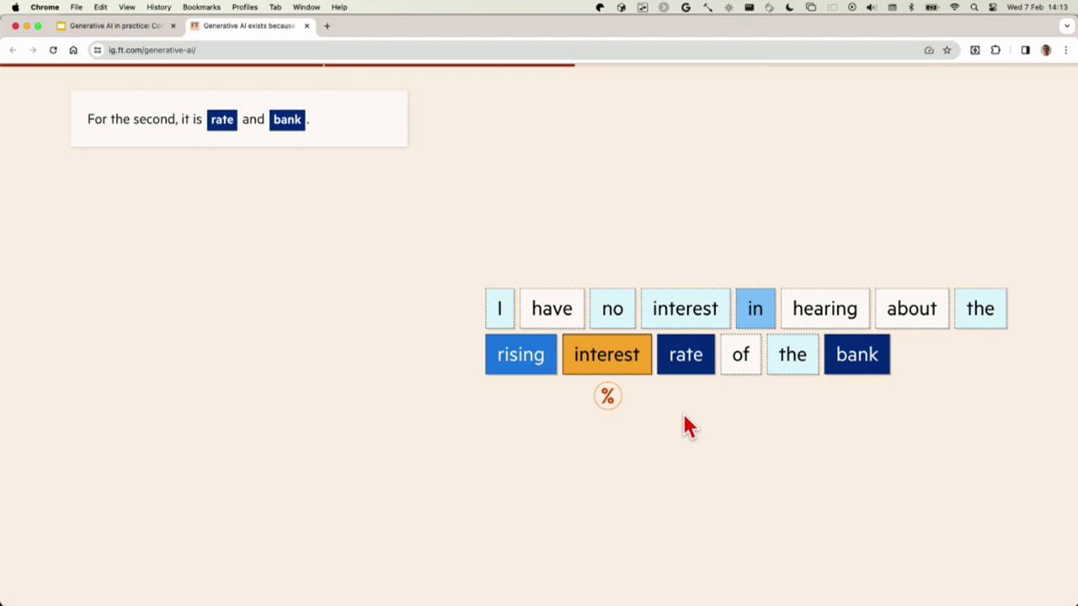
mouse_move(655, 389)
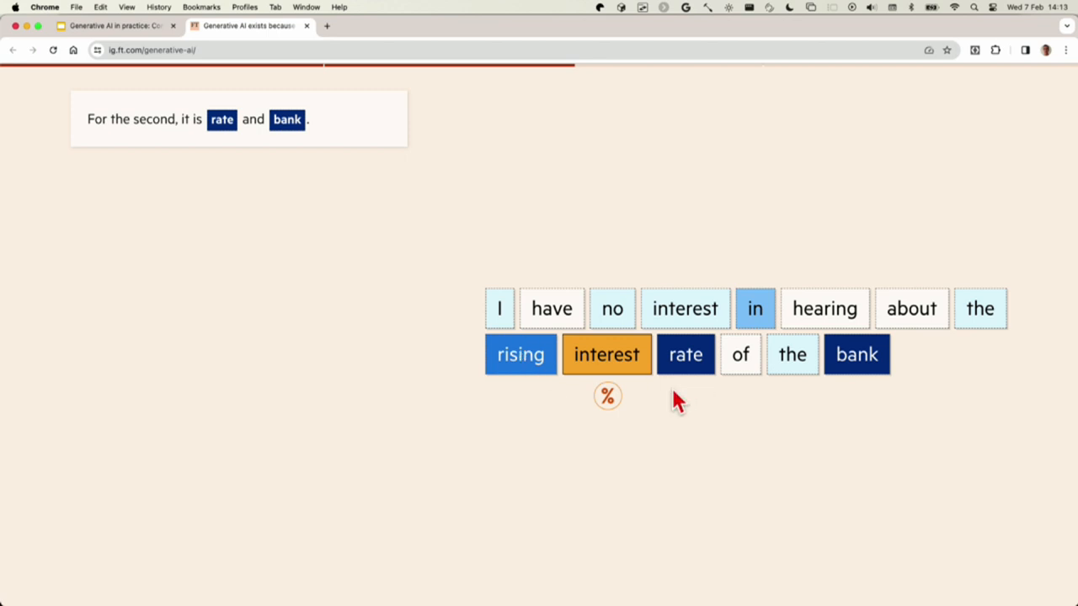
Move on to the 'The dog chewed the bone because it was hungry' example
left_click(685, 308)
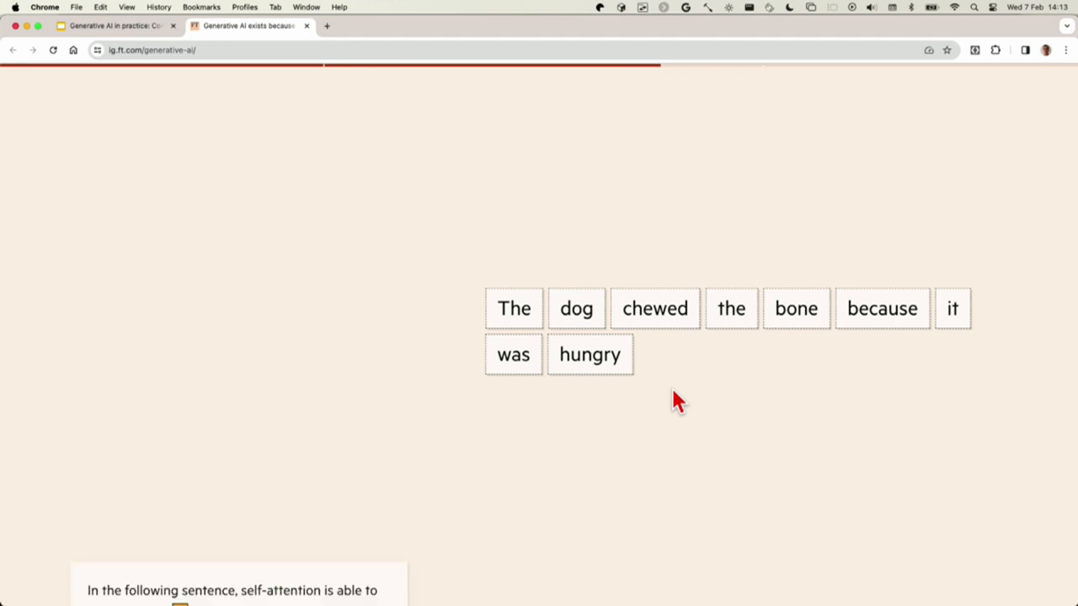
left_click(952, 308)
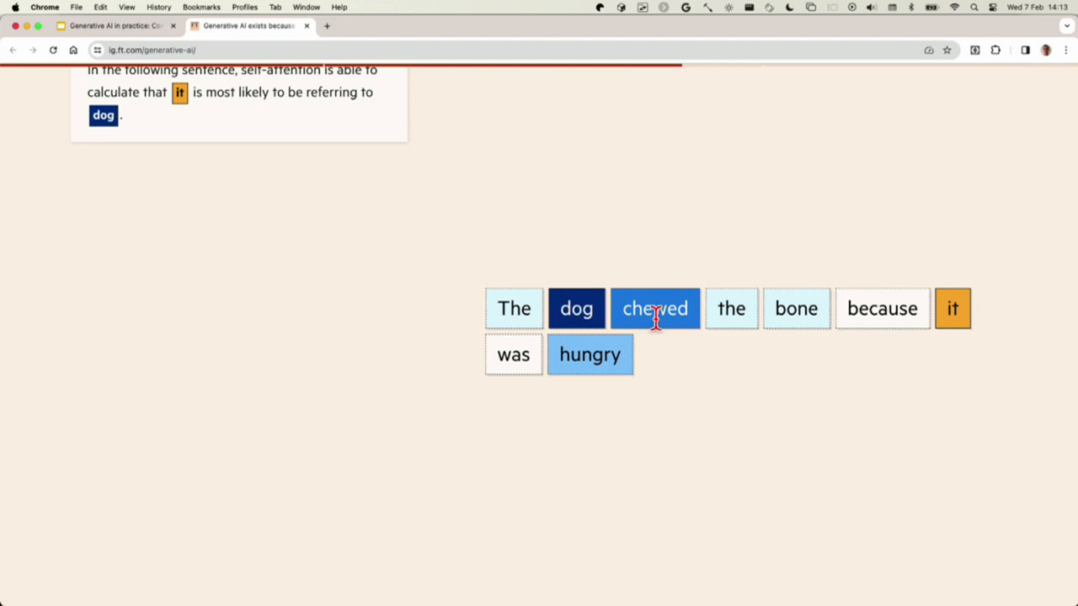
mouse_move(750, 377)
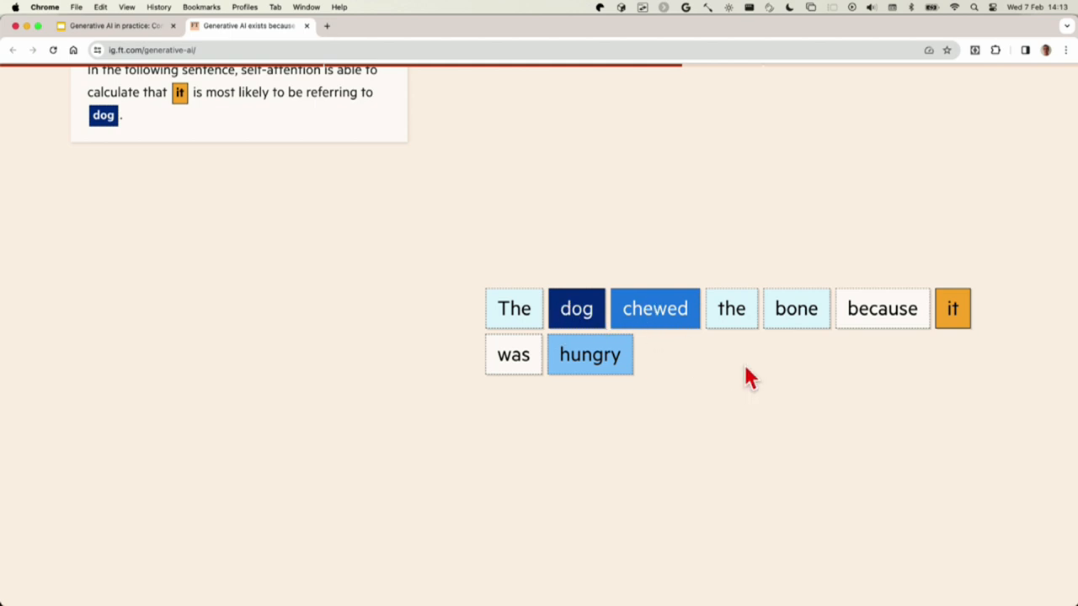
mouse_move(956, 333)
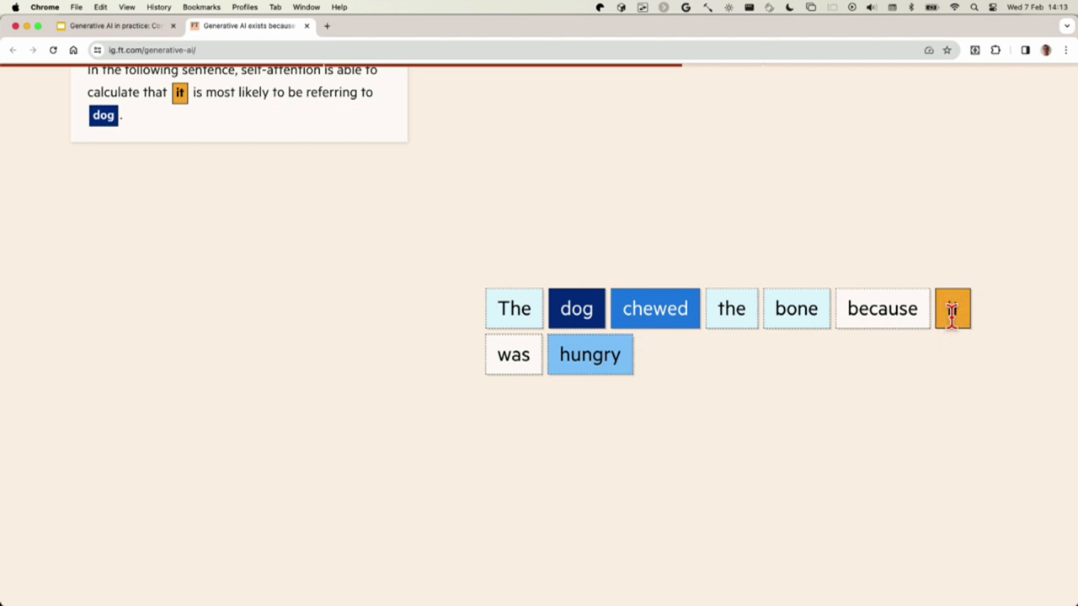
mouse_move(652, 383)
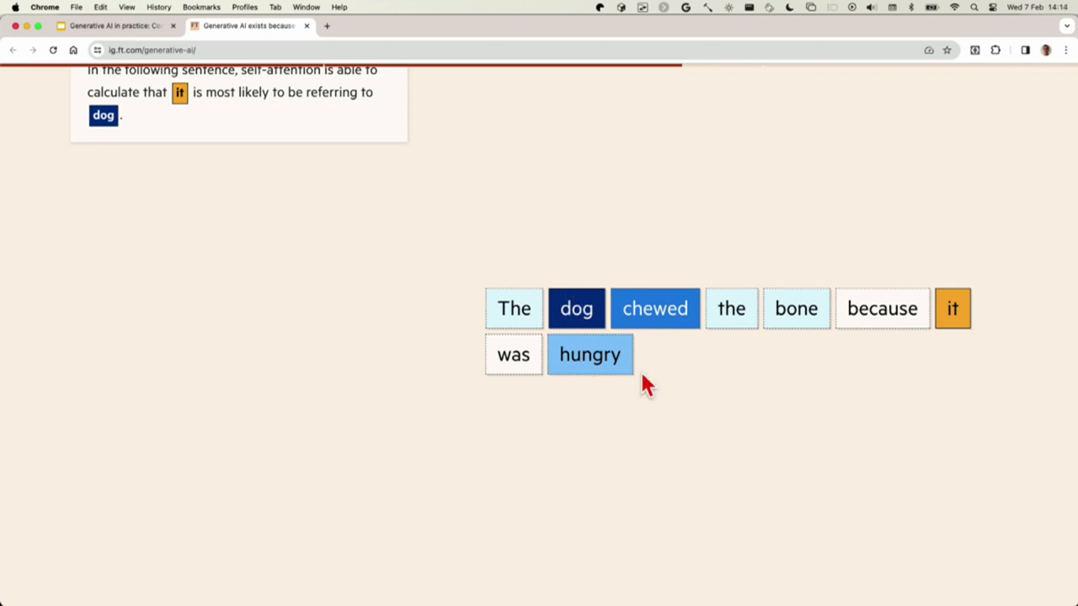
mouse_move(656, 397)
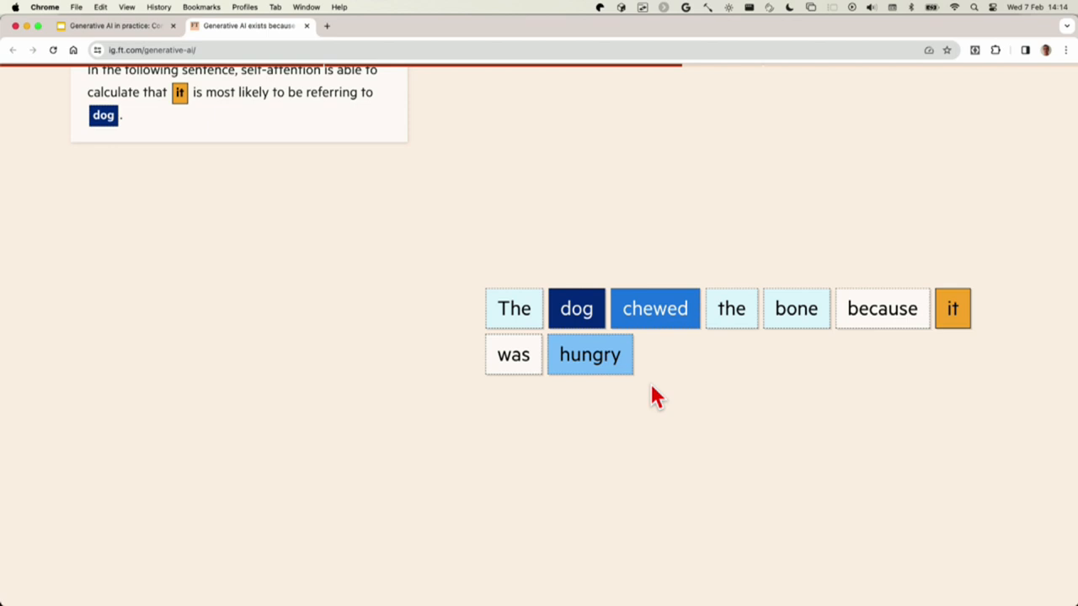
Scroll to the 'delicious' variant where 'it' attends most to 'bone'
scroll("down", 3)
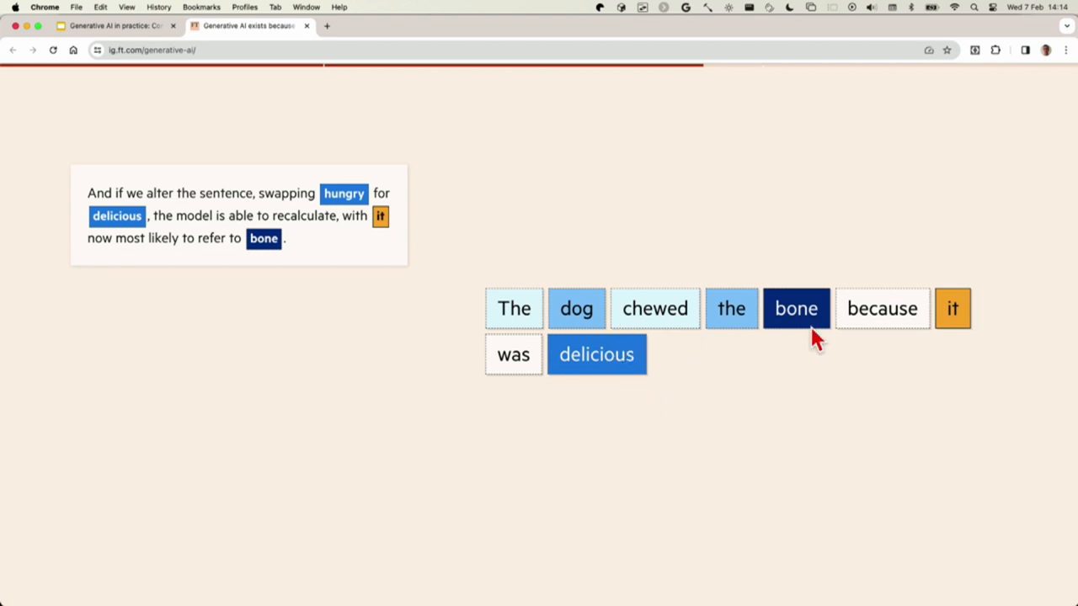
mouse_move(623, 354)
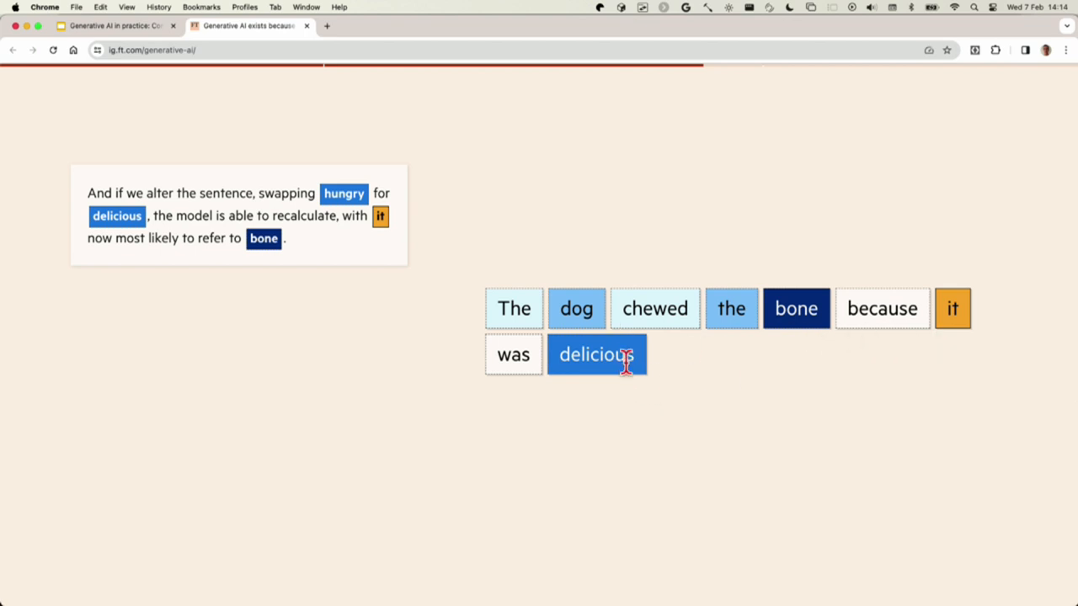
mouse_move(677, 404)
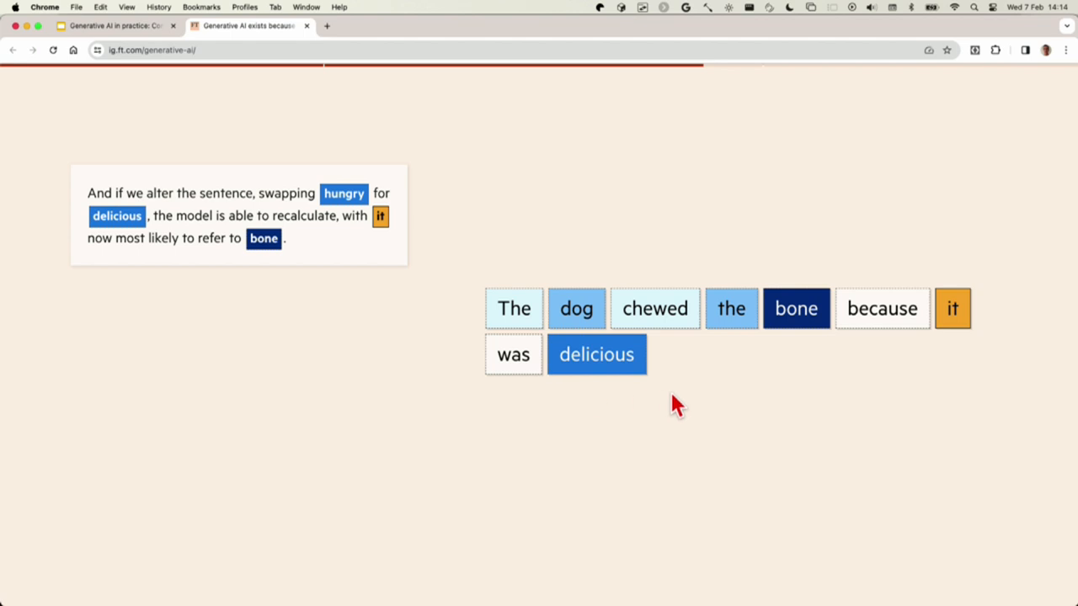
mouse_move(640, 400)
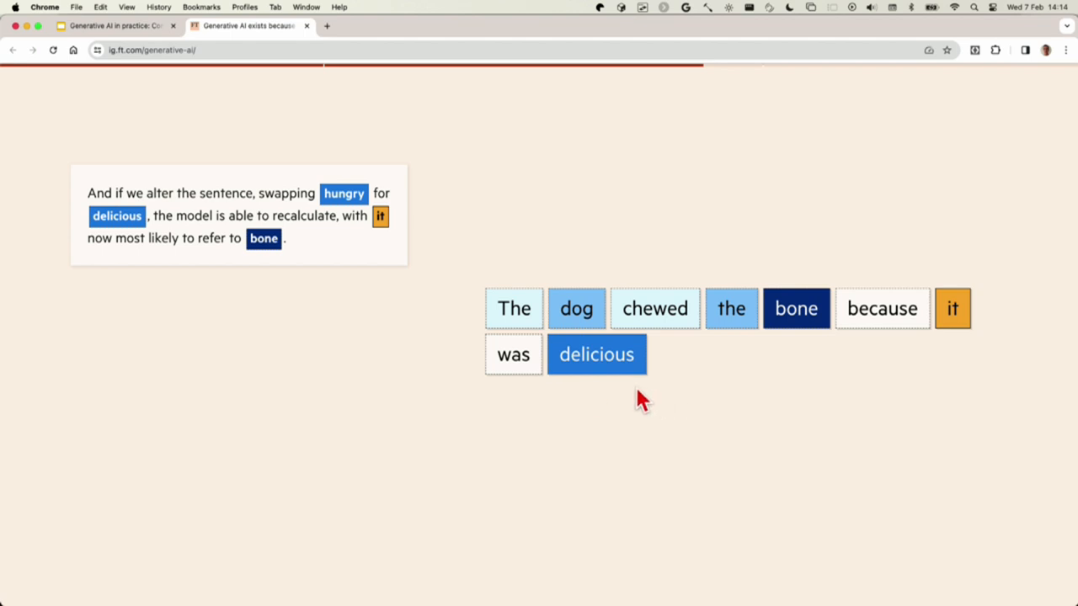
mouse_move(690, 390)
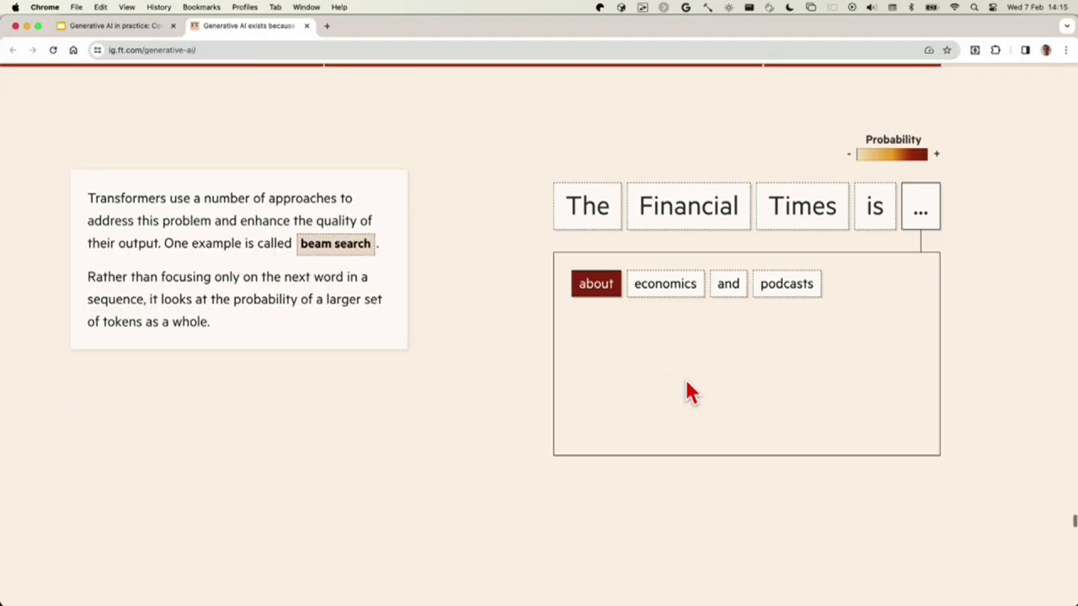
Advance the FT beam search graphic to show four probability-shaded continuations of 'The Financial Times is…'
left_click(595, 283)
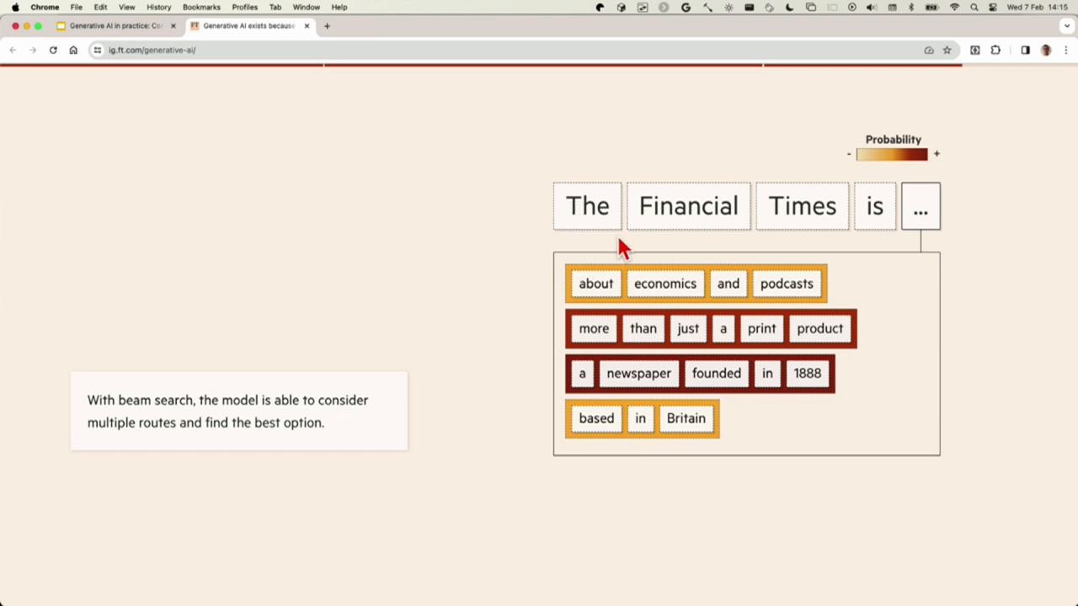
mouse_move(646, 230)
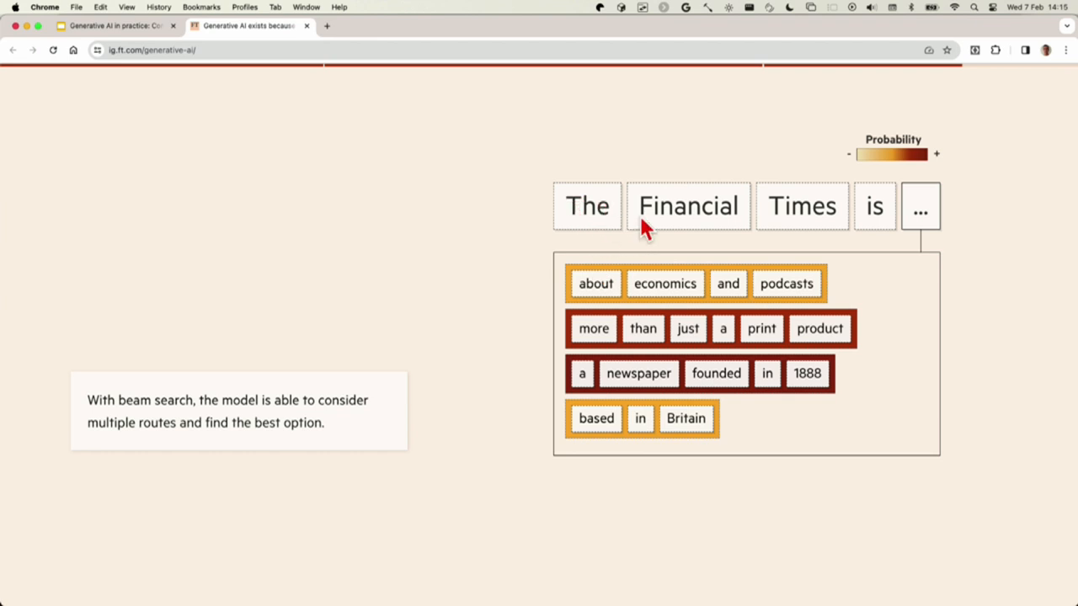
mouse_move(581, 383)
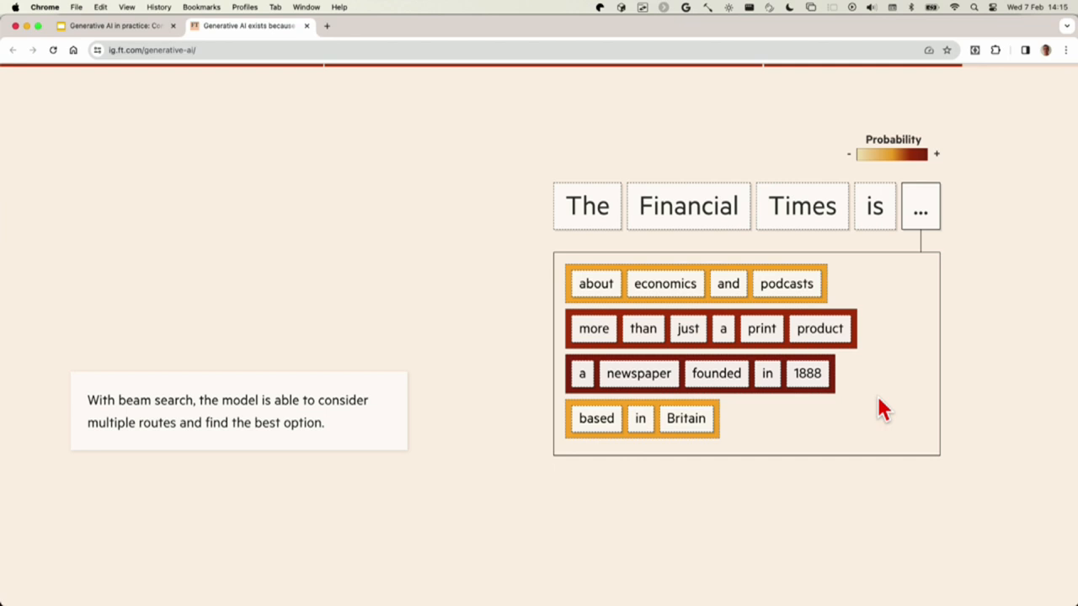
mouse_move(863, 385)
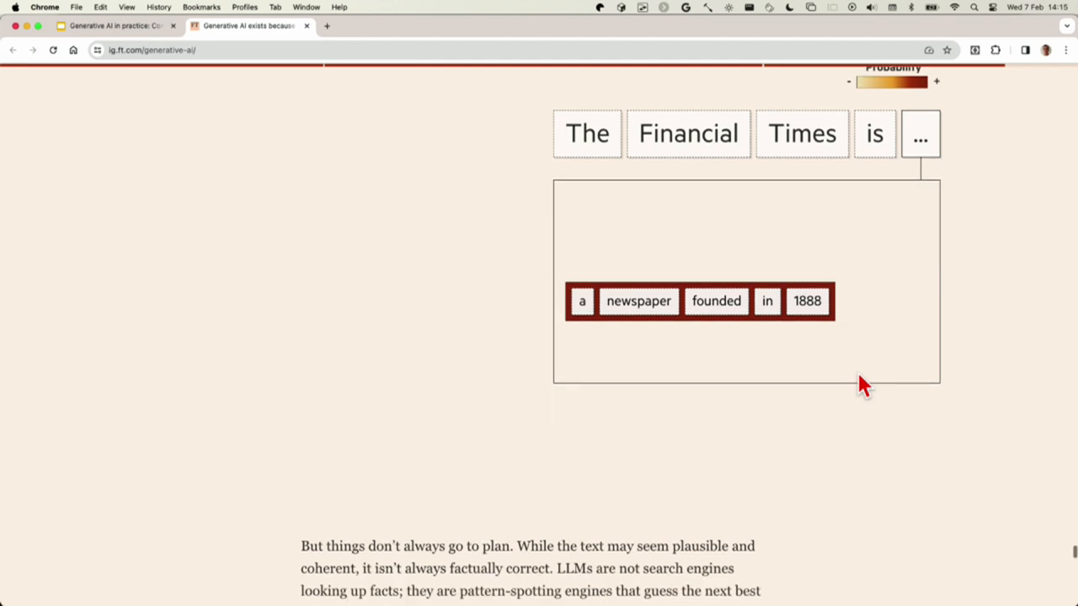
Return to slide 5, with the highlighted word fragments around 'work' and the FT link
scroll("down", 3)
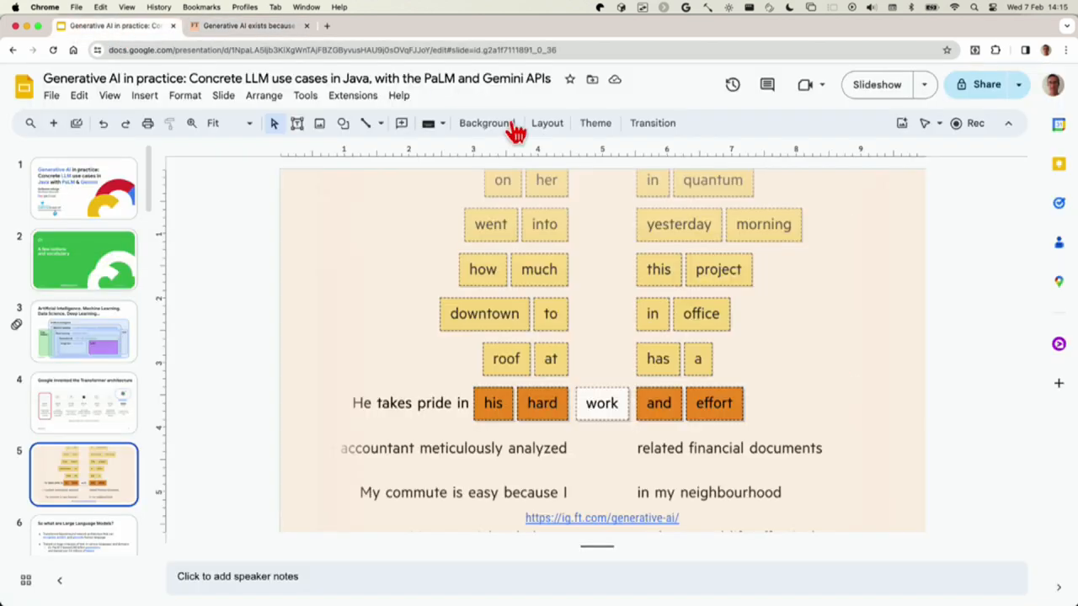
mouse_move(877, 84)
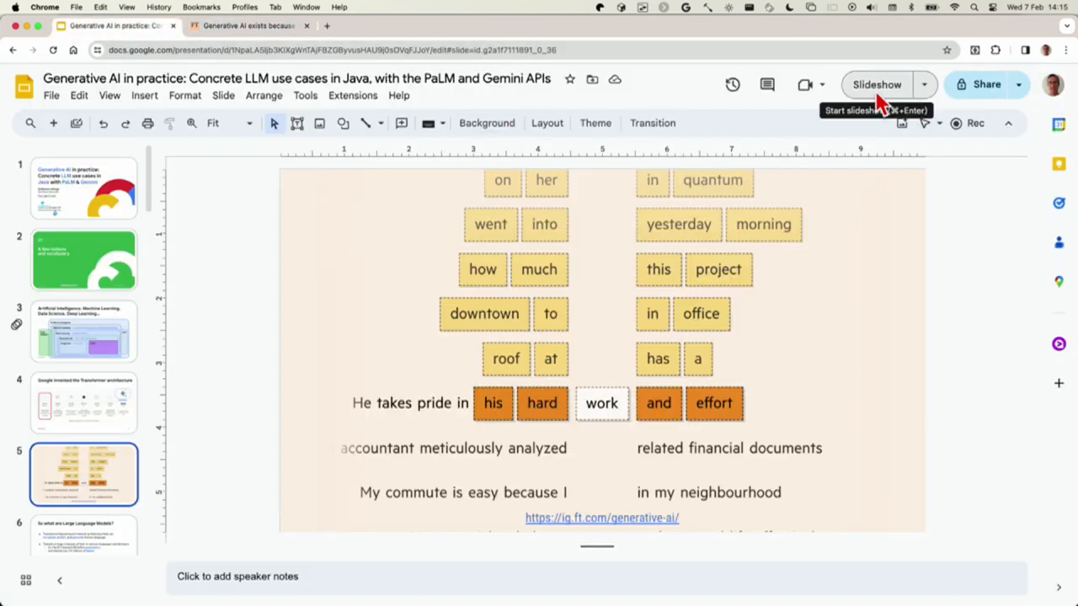
left_click(876, 84)
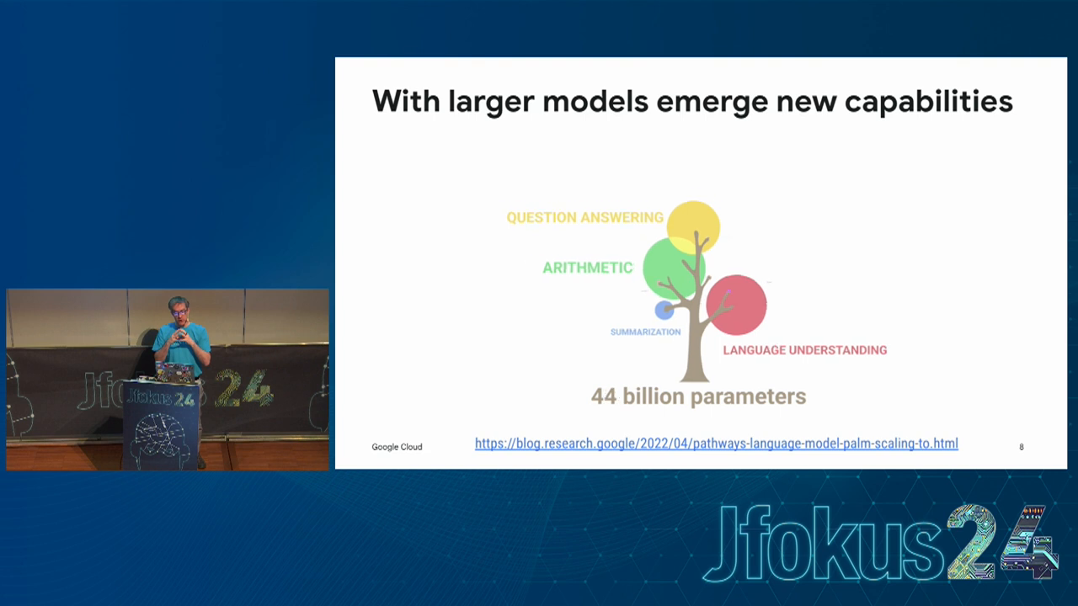
Advance to slide 9, the Section 02 divider asking what Google (Cloud) offers
key("Right")
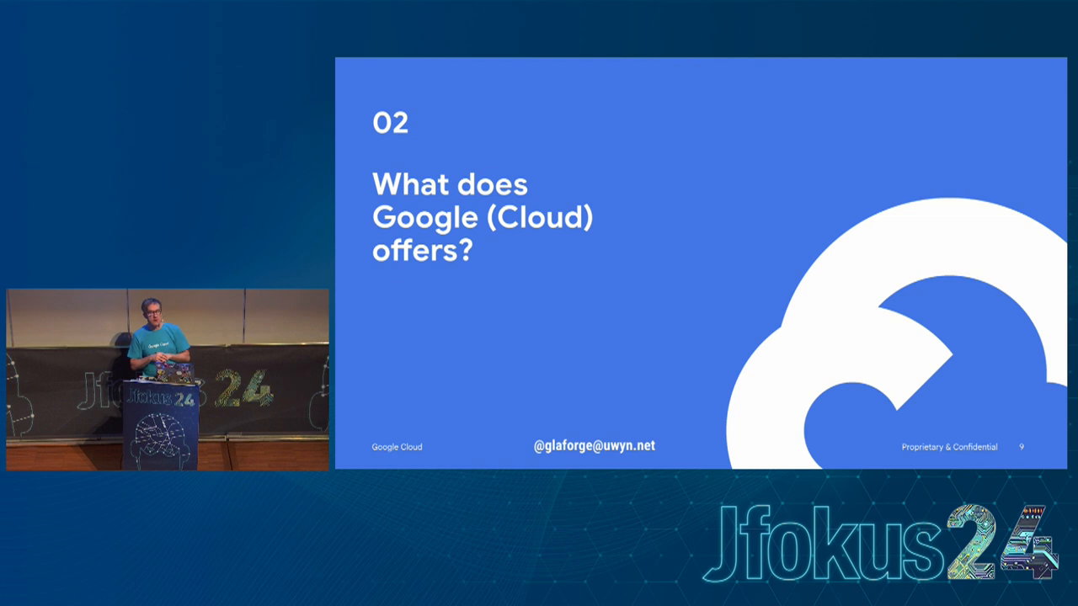
Advance to slide 10, mapping Google AI Studio and Bard against PaLM and Gemini
key("Right")
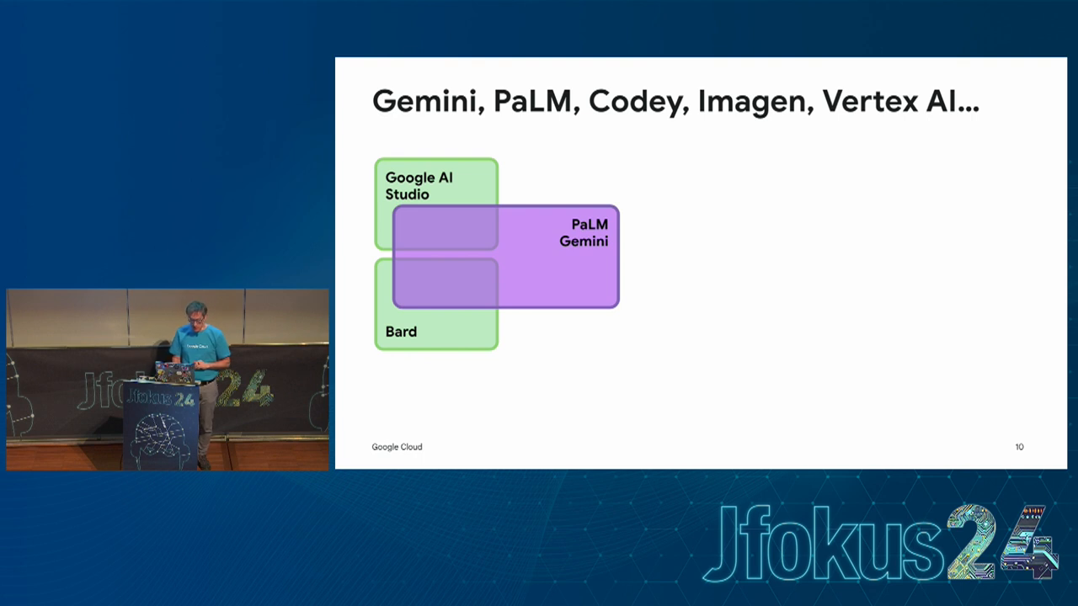
key("Right")
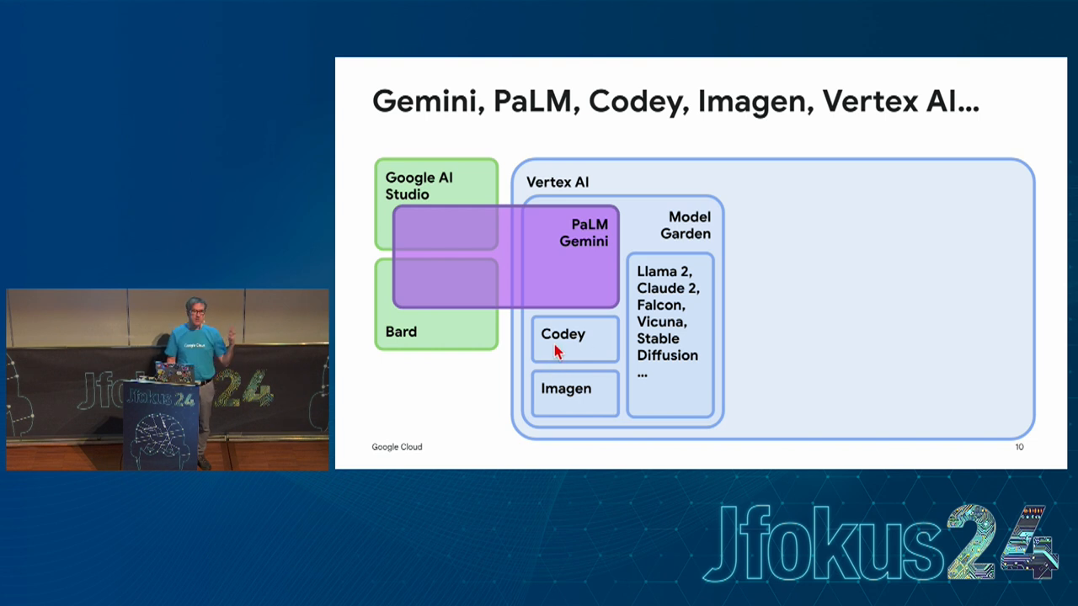
mouse_move(568, 408)
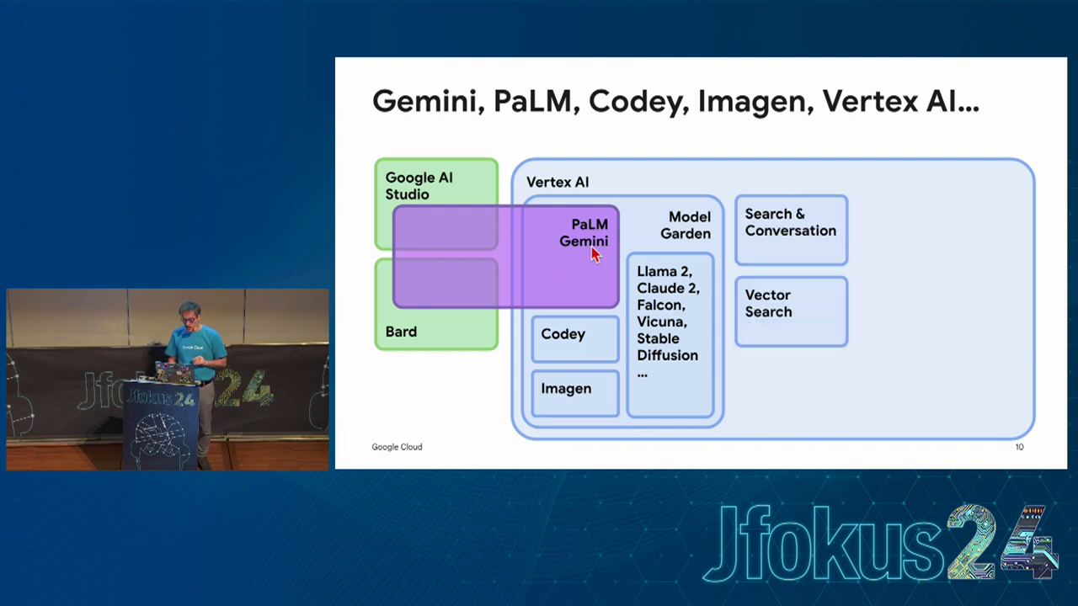
mouse_move(800, 244)
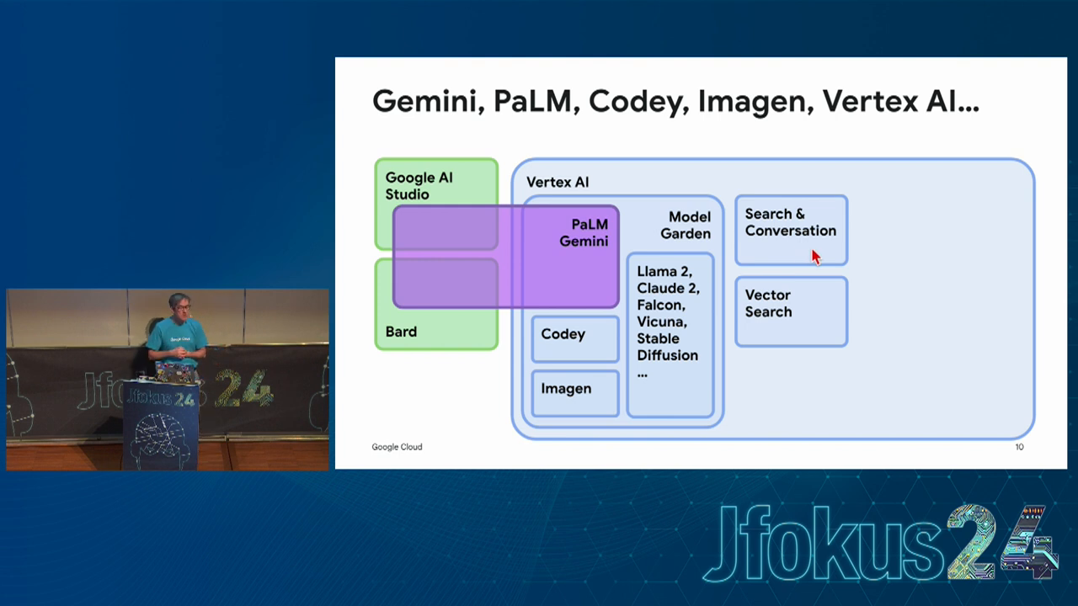
mouse_move(800, 246)
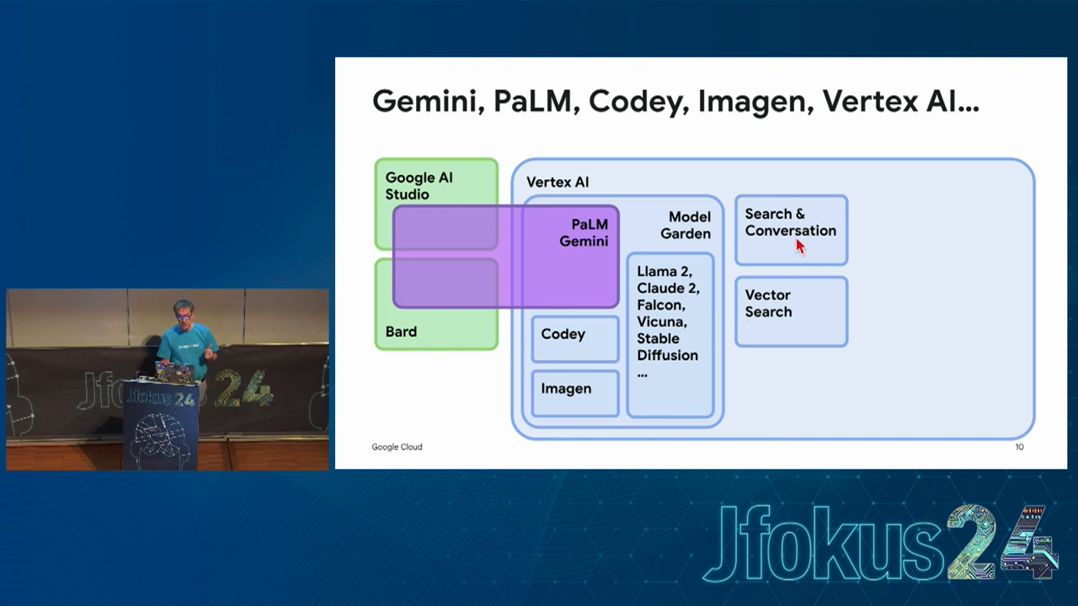
mouse_move(782, 316)
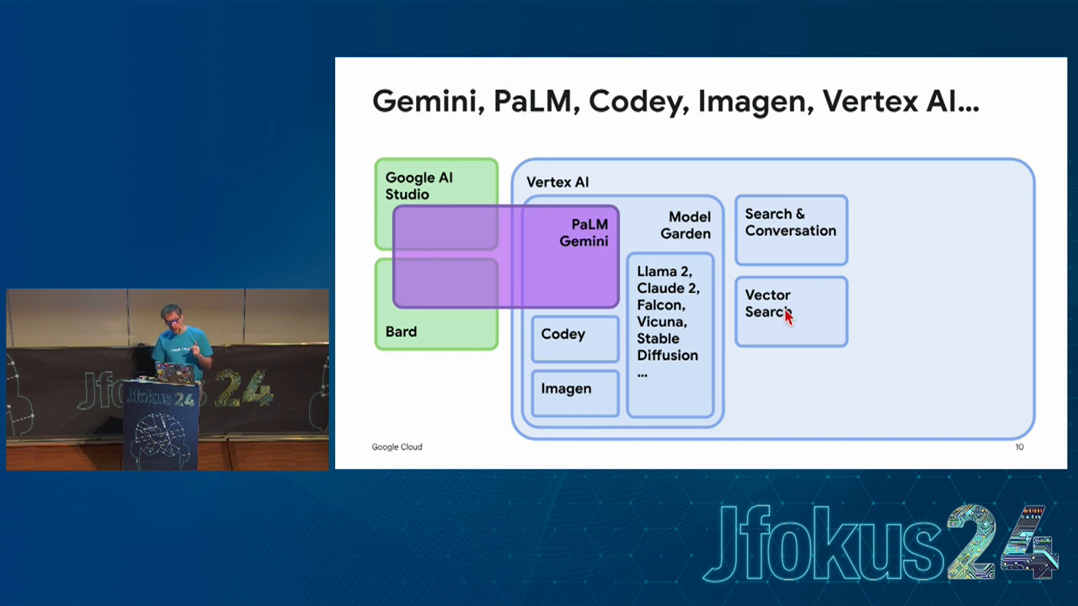
mouse_move(804, 312)
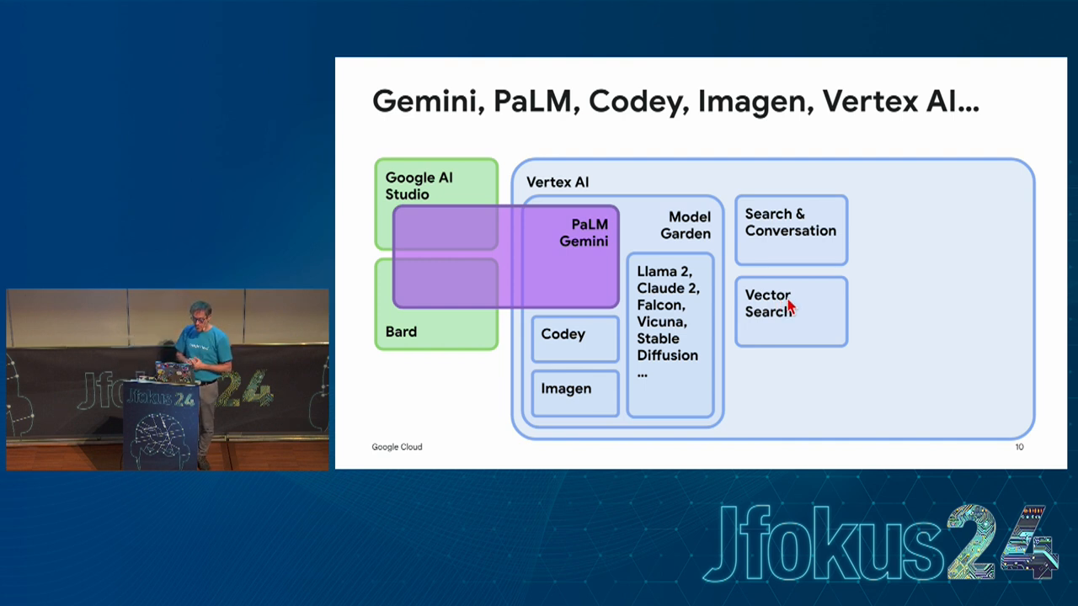
mouse_move(791, 235)
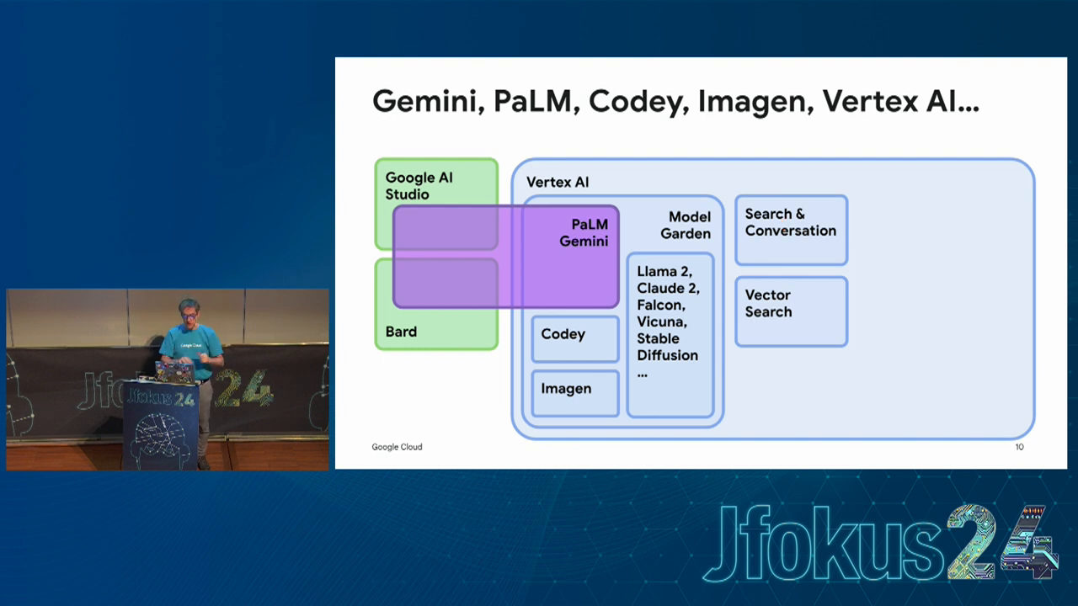
mouse_move(795, 250)
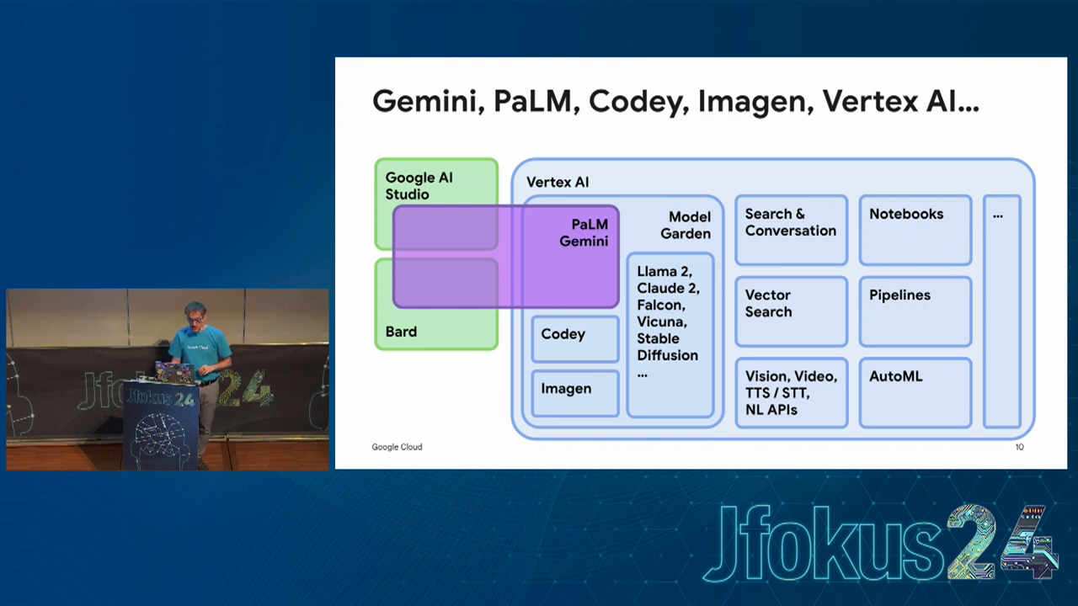
key("Right")
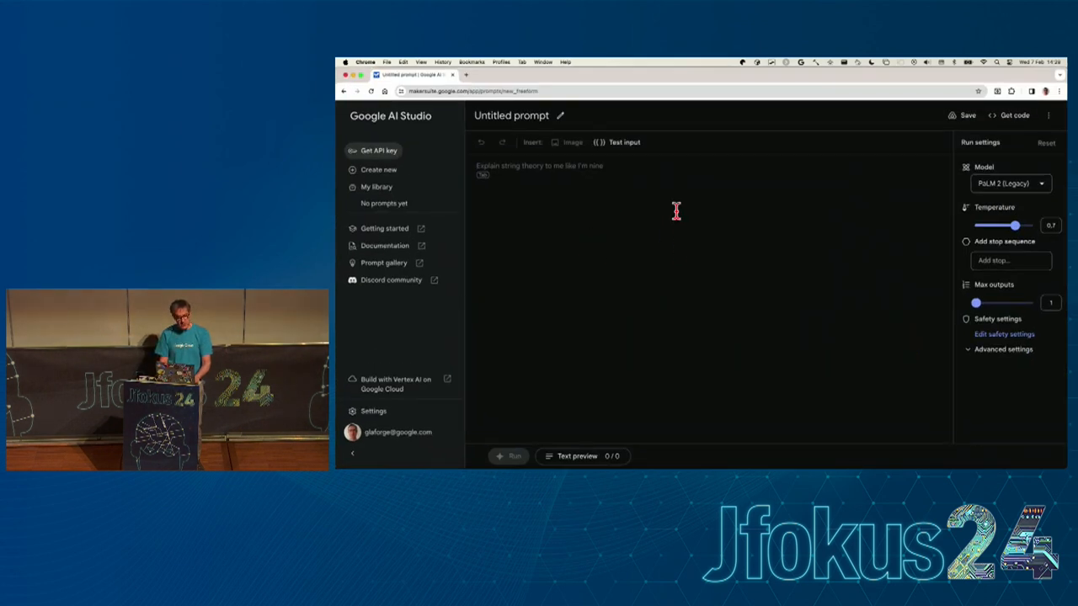
type("Write a story about a magic backpack")
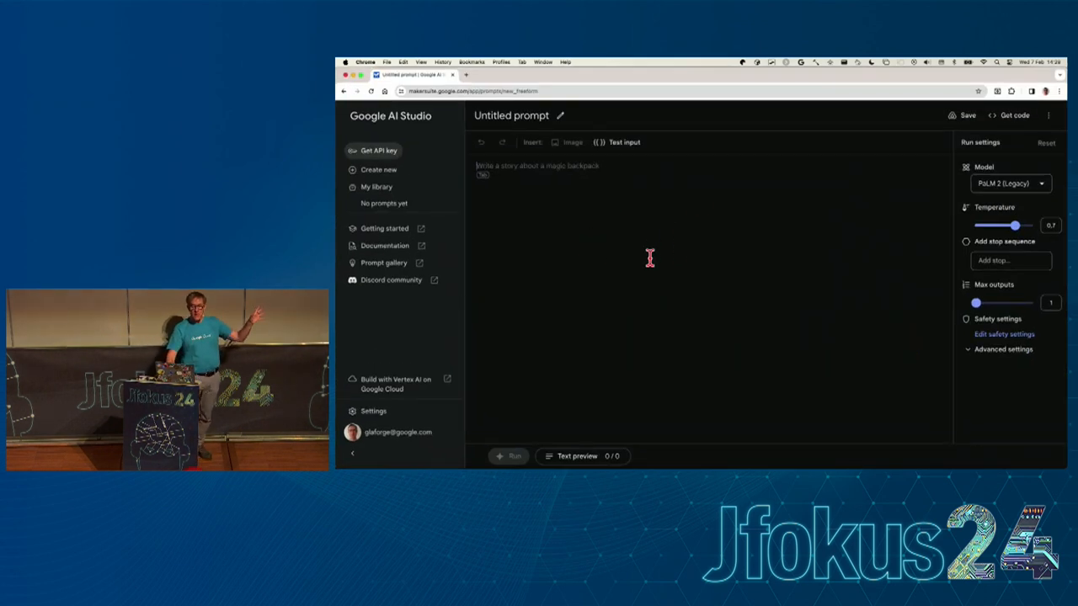
mouse_move(513, 198)
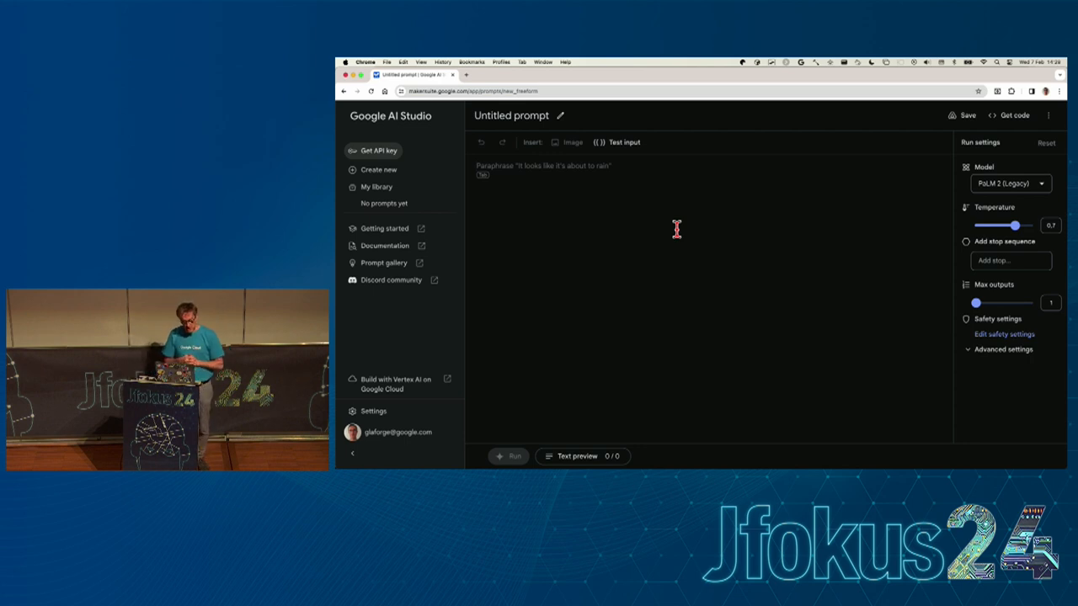
type("Create JSON from characters in a popular board game")
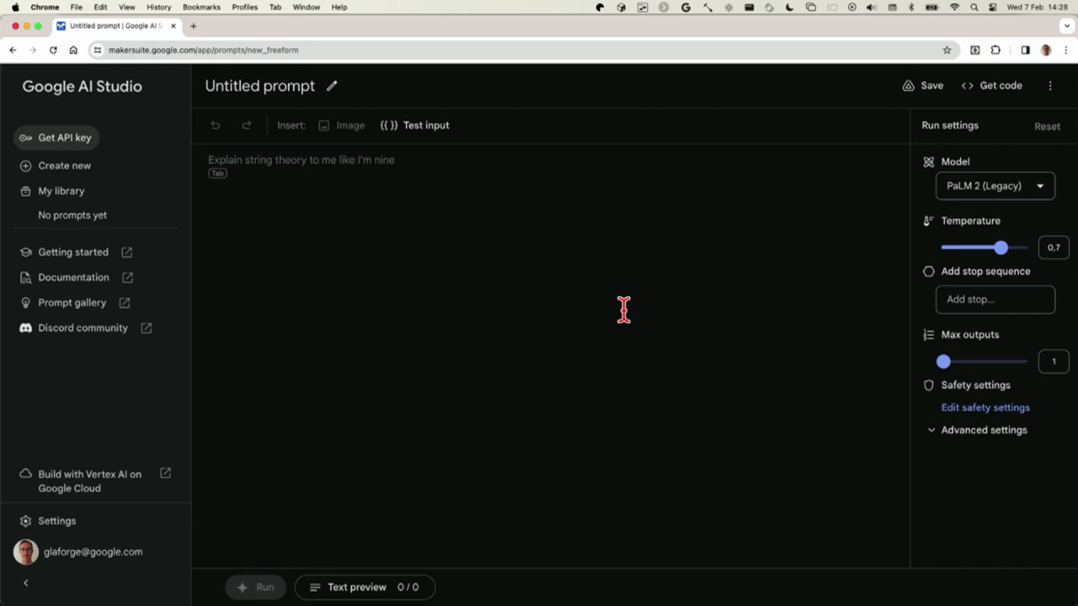
mouse_move(527, 284)
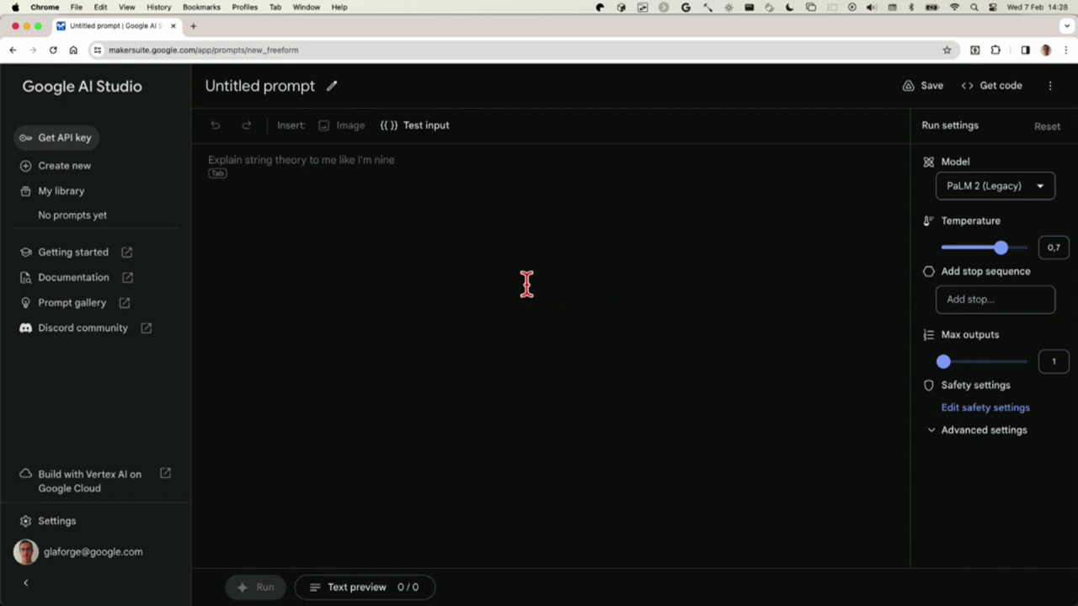
Run 'What is the name of the first cat who stepped on the moon' in AI Studio, getting 'Félicette'
type("W")
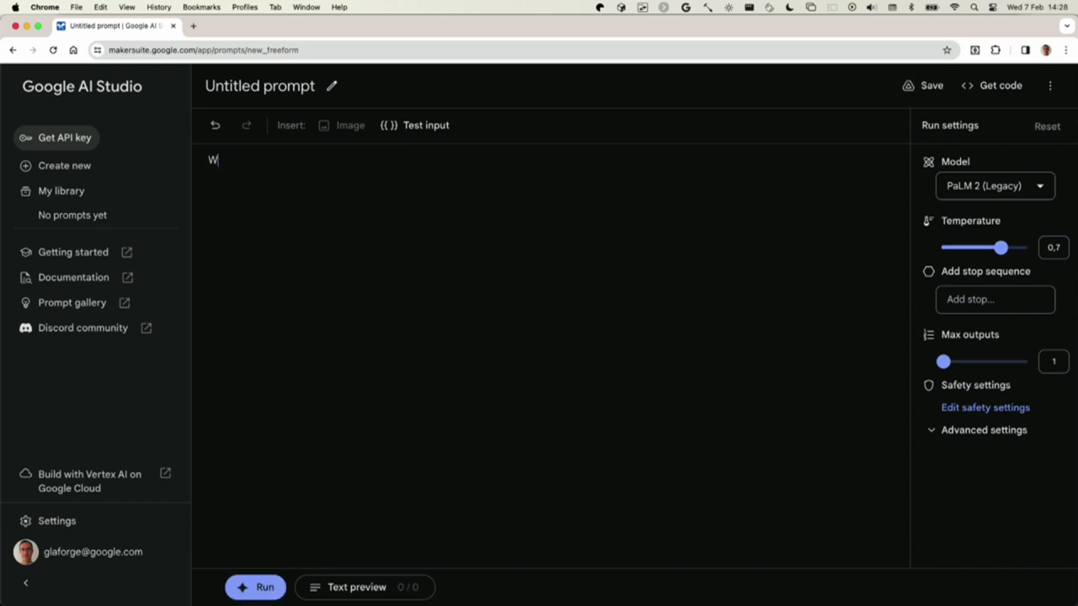
type("hat")
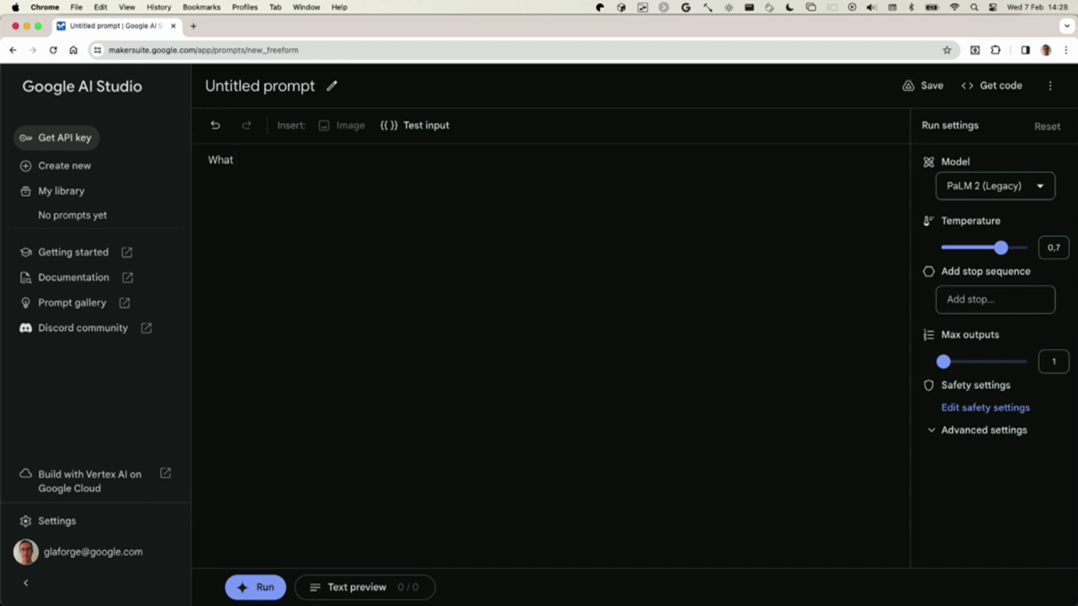
type("is the name")
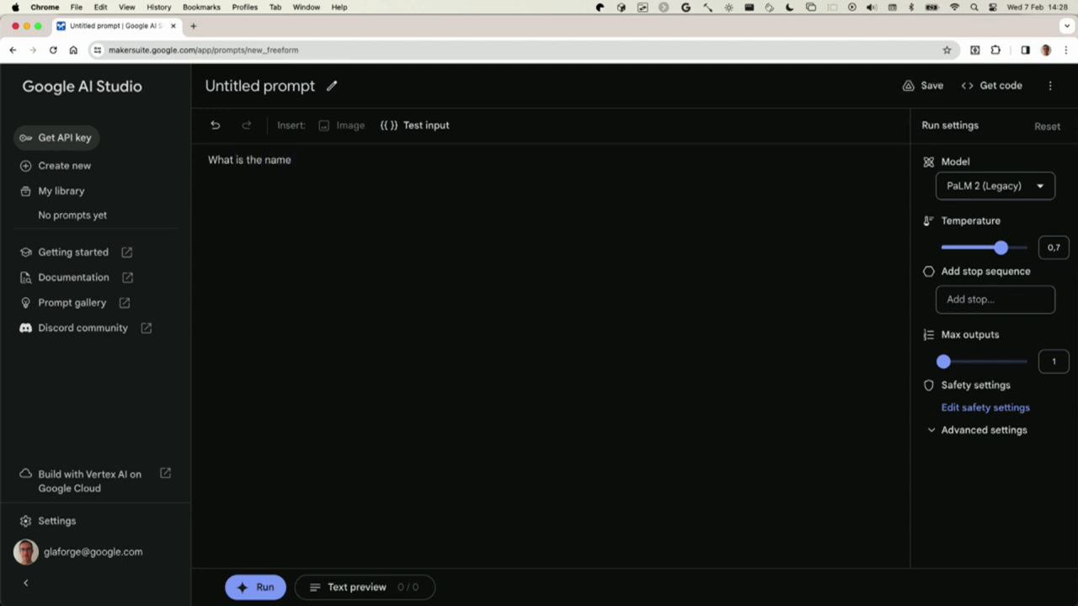
type("of the first cat")
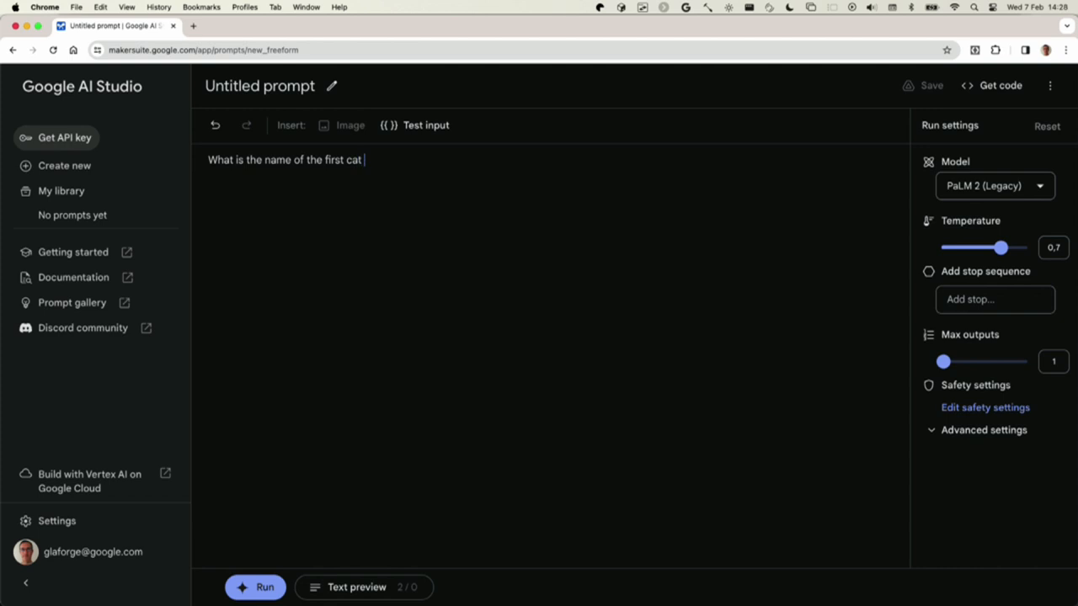
type("who stepped on the moon?")
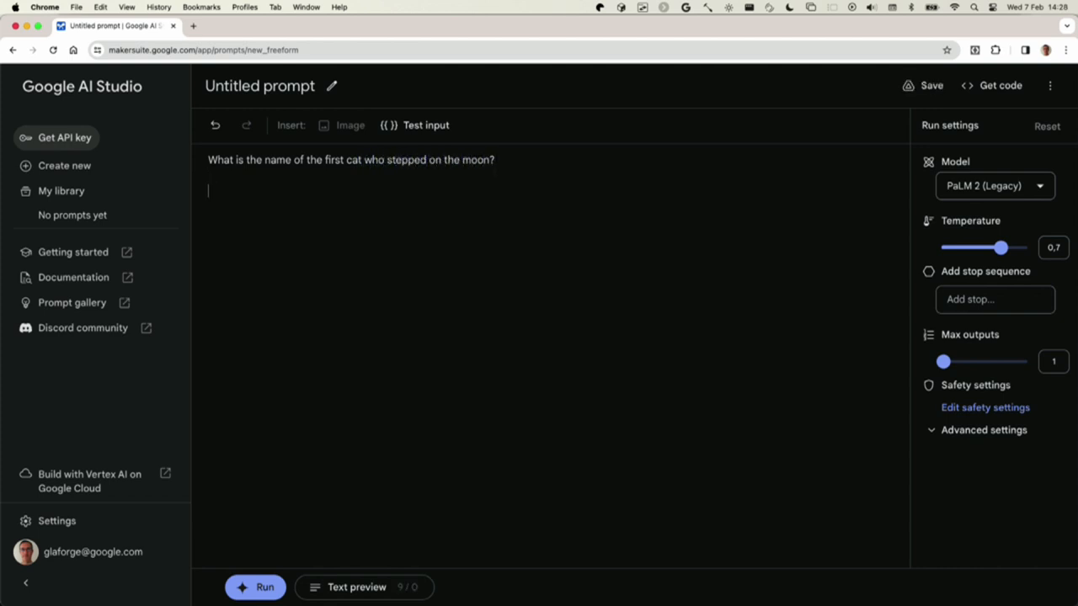
mouse_move(529, 305)
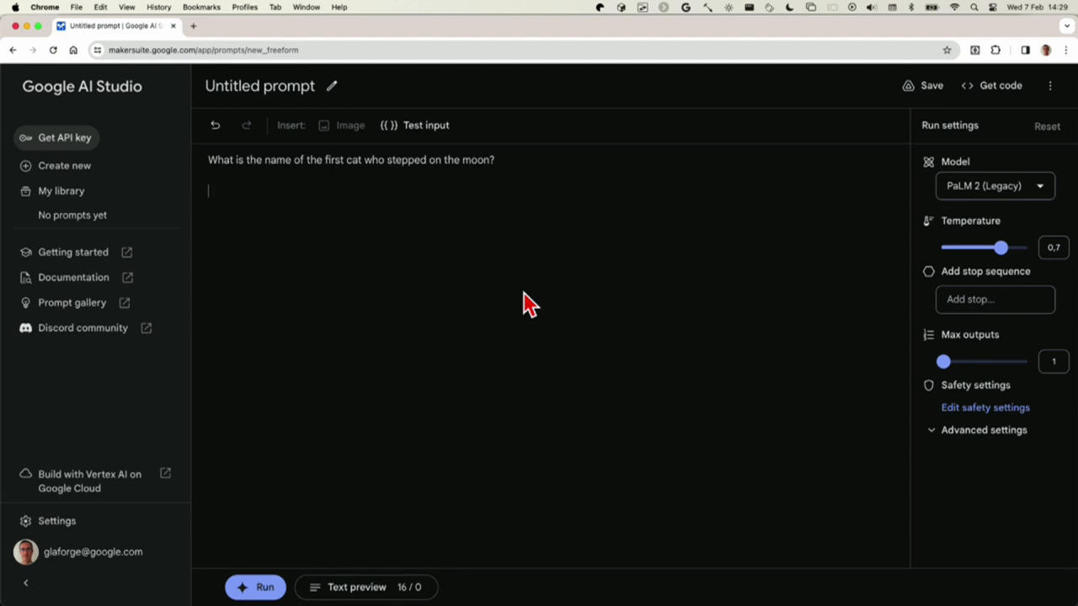
mouse_move(459, 311)
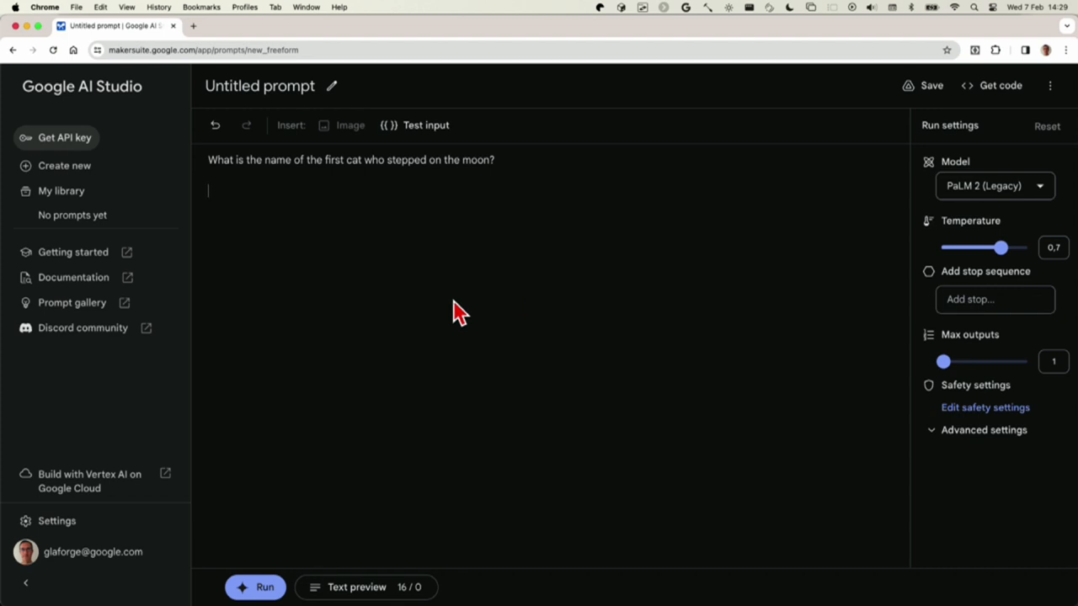
left_click(255, 587)
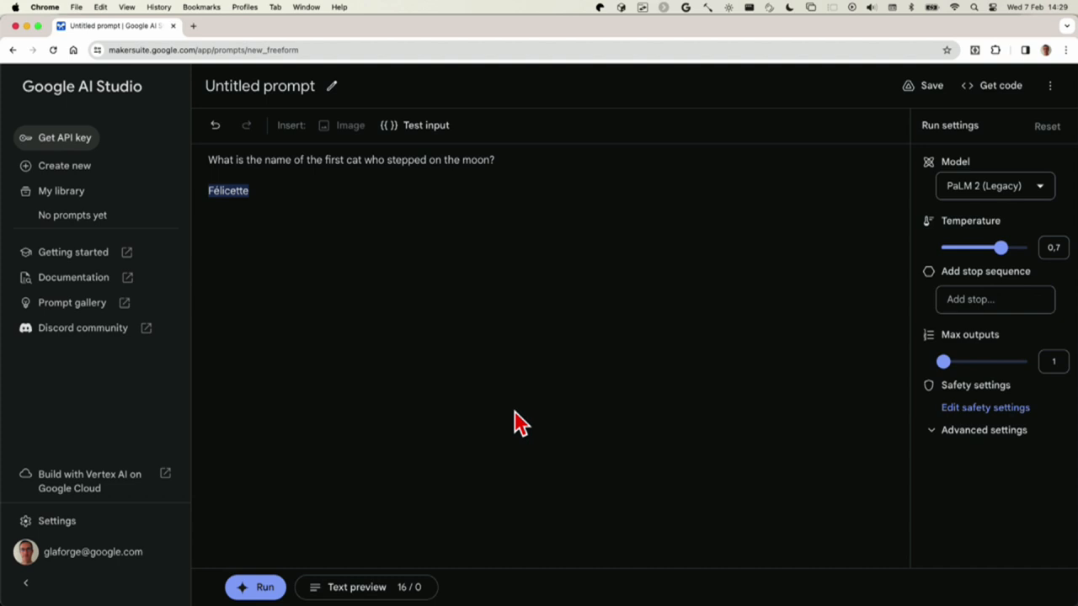
mouse_move(994, 186)
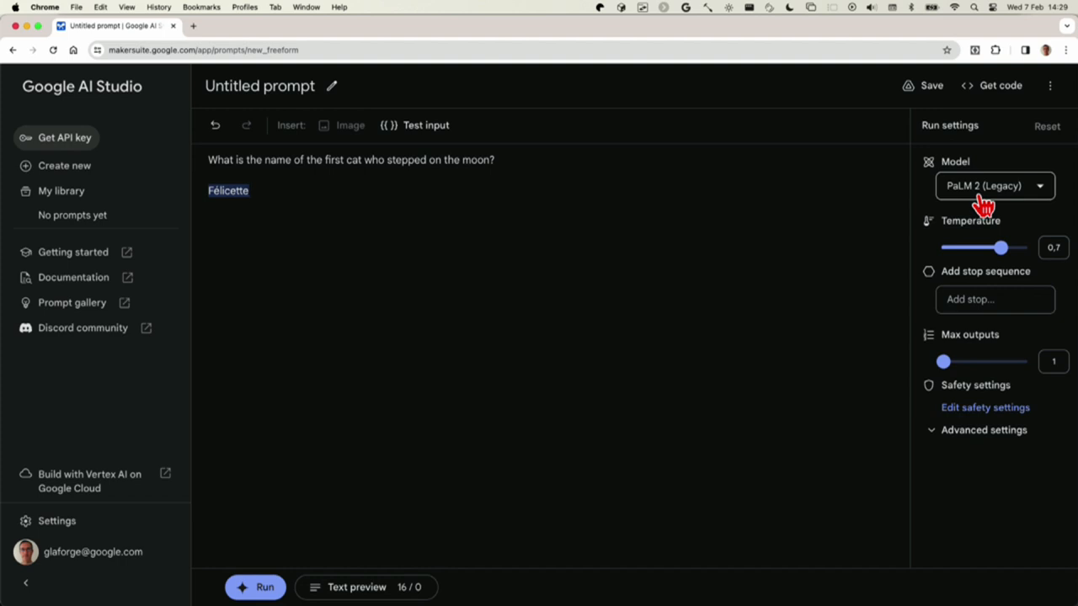
mouse_move(522, 253)
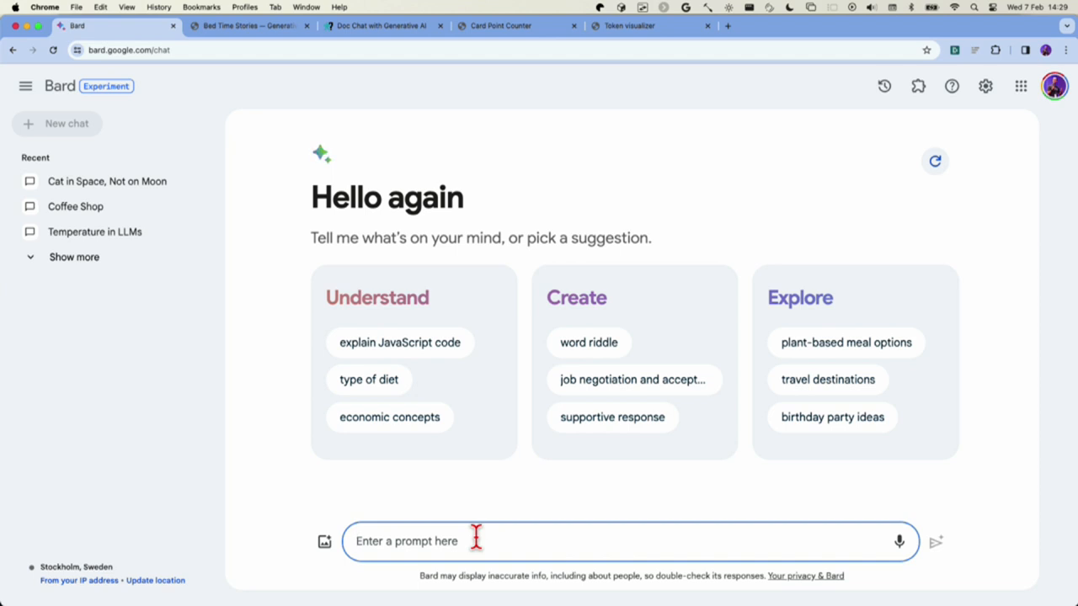
Send Bard 'What is the name of the first cat who stepped on the moon?'
type("What is the name of the first cat who stepped on the moon?")
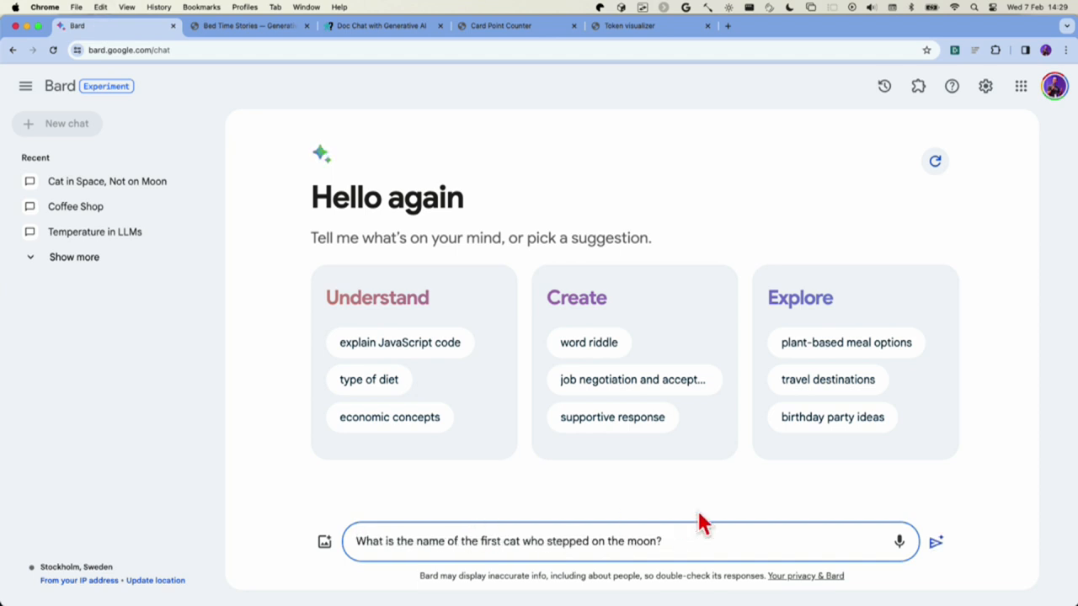
left_click(935, 542)
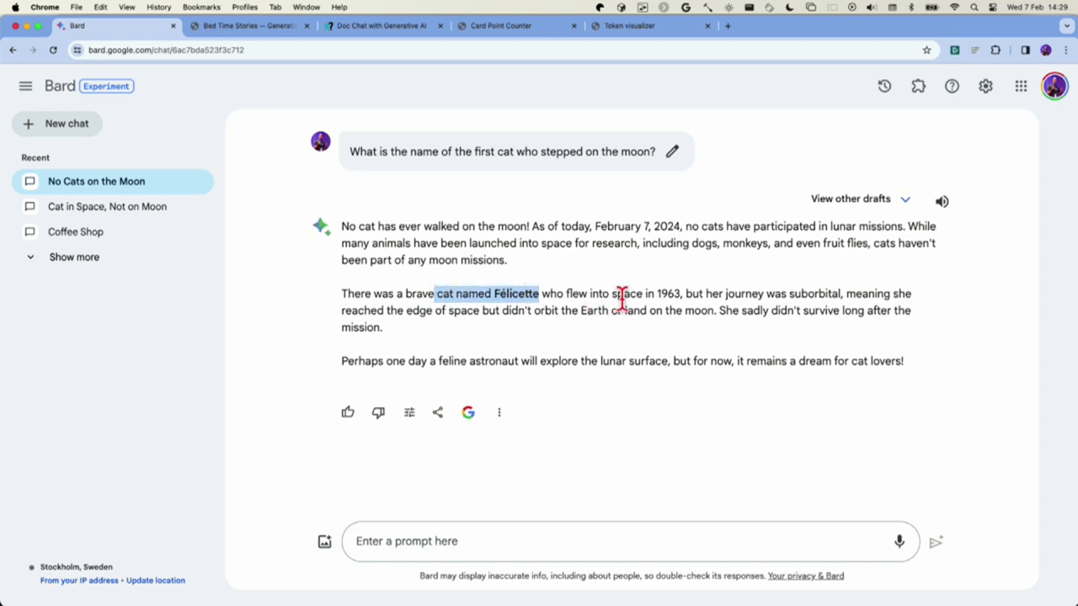
mouse_move(686, 316)
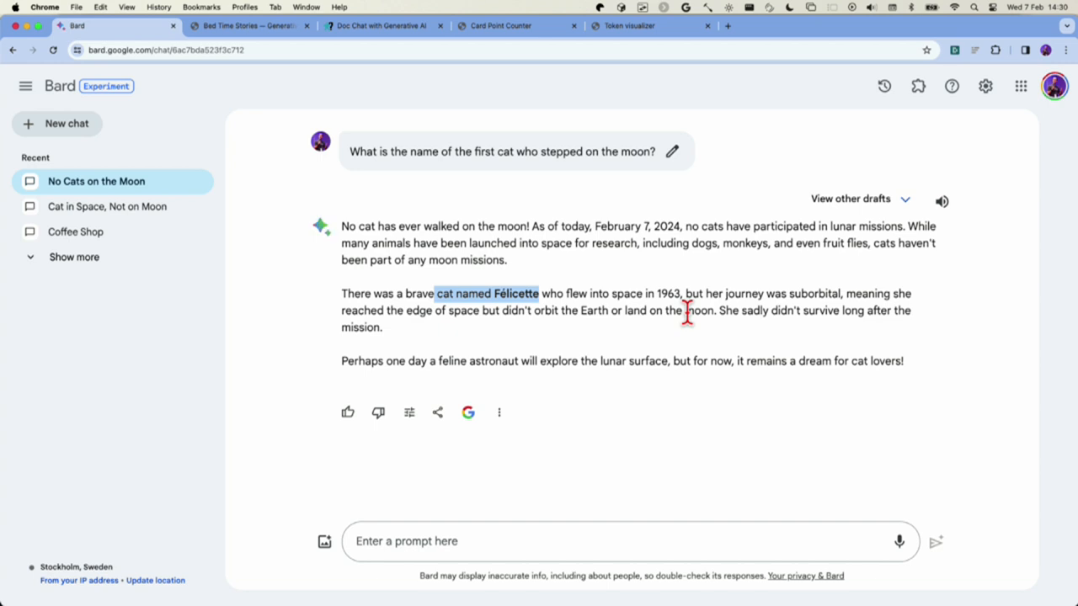
mouse_move(497, 403)
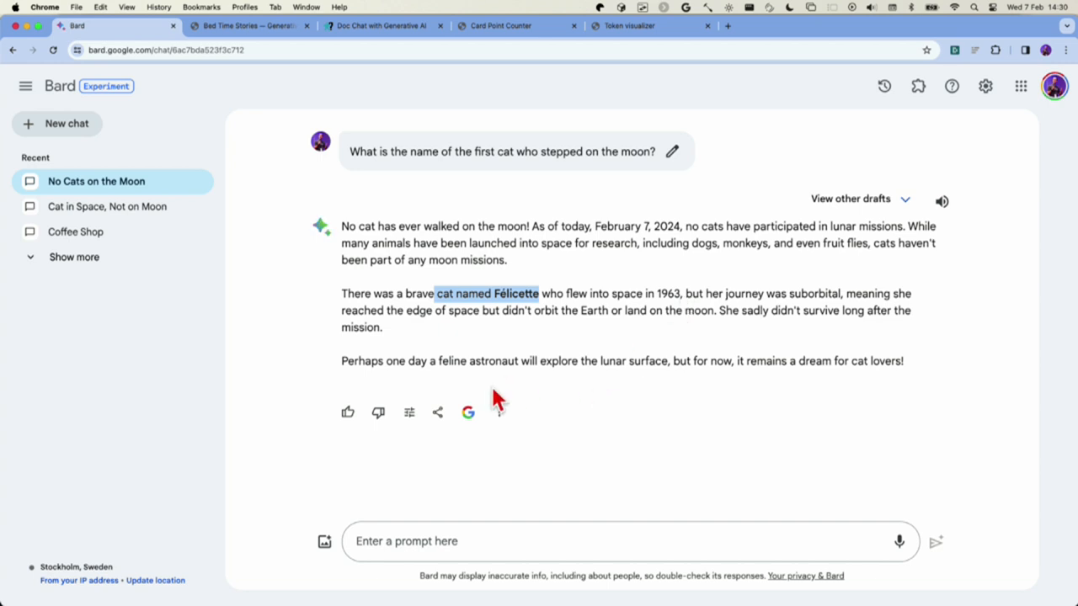
Double-check Bard's Félicette answer with Google search, then switch to the Vertex AI prompt window
left_click(468, 413)
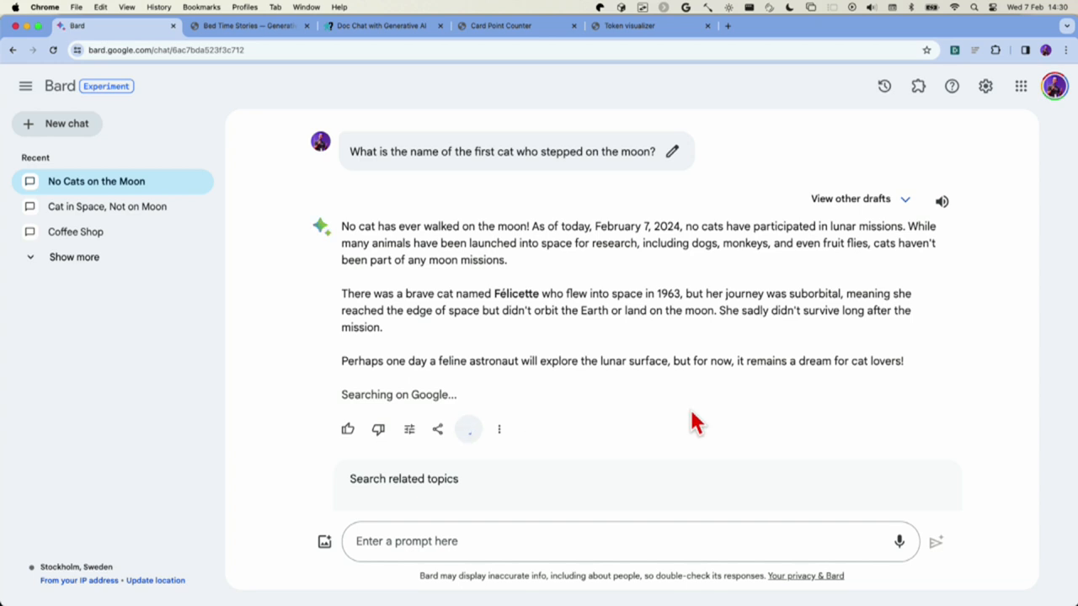
left_click(469, 430)
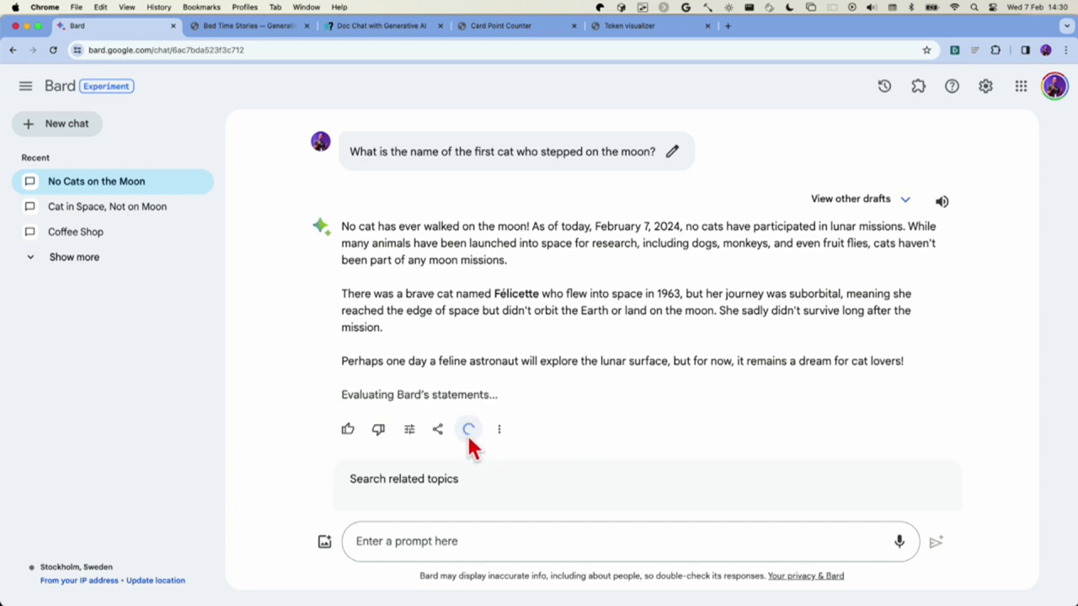
mouse_move(609, 421)
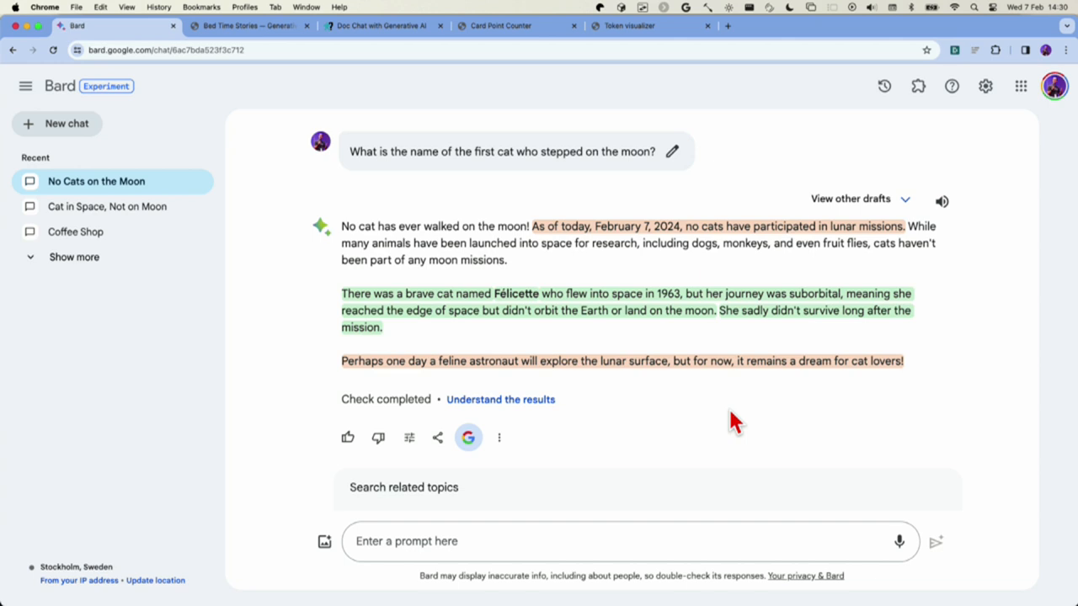
mouse_move(488, 181)
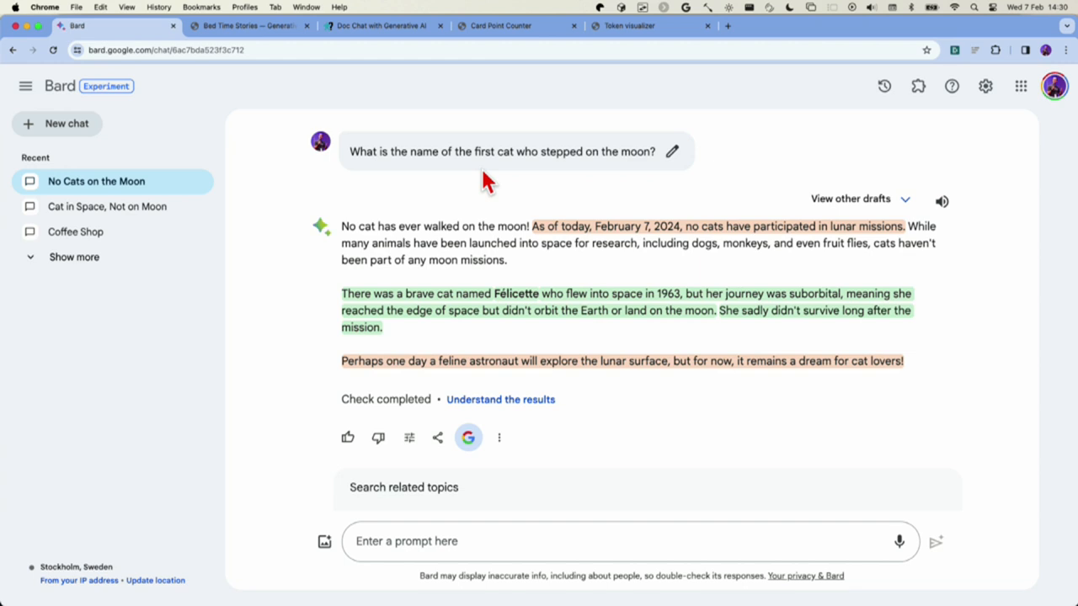
mouse_move(484, 179)
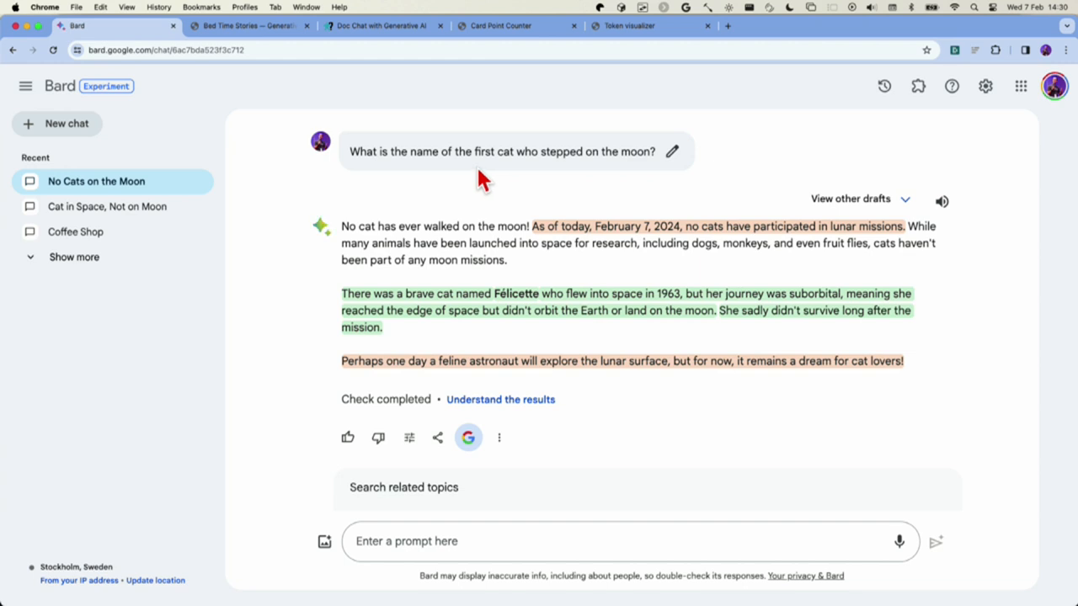
mouse_move(560, 304)
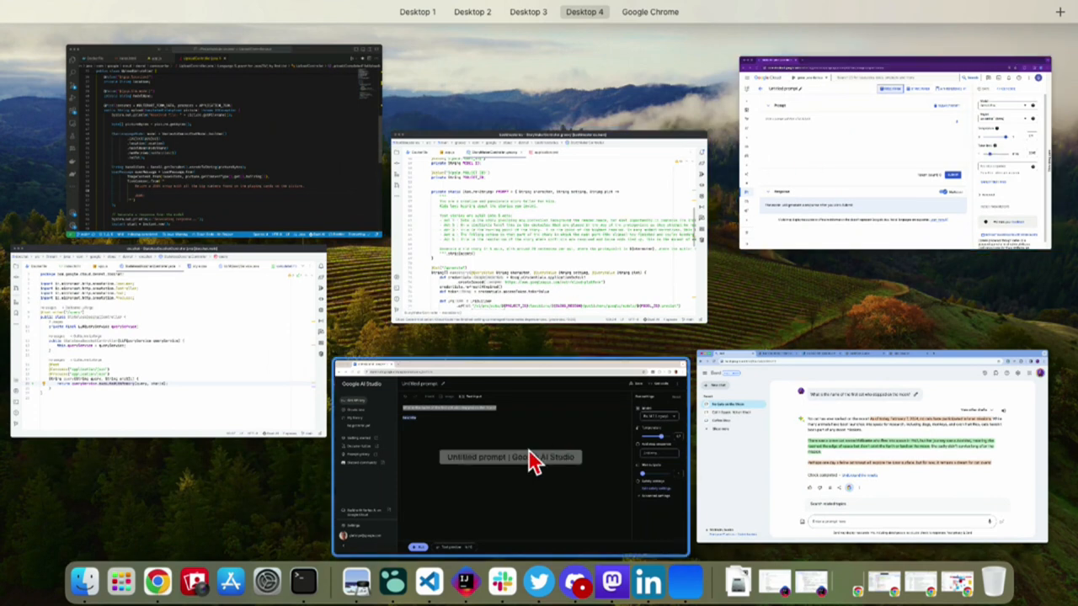
left_click(511, 457)
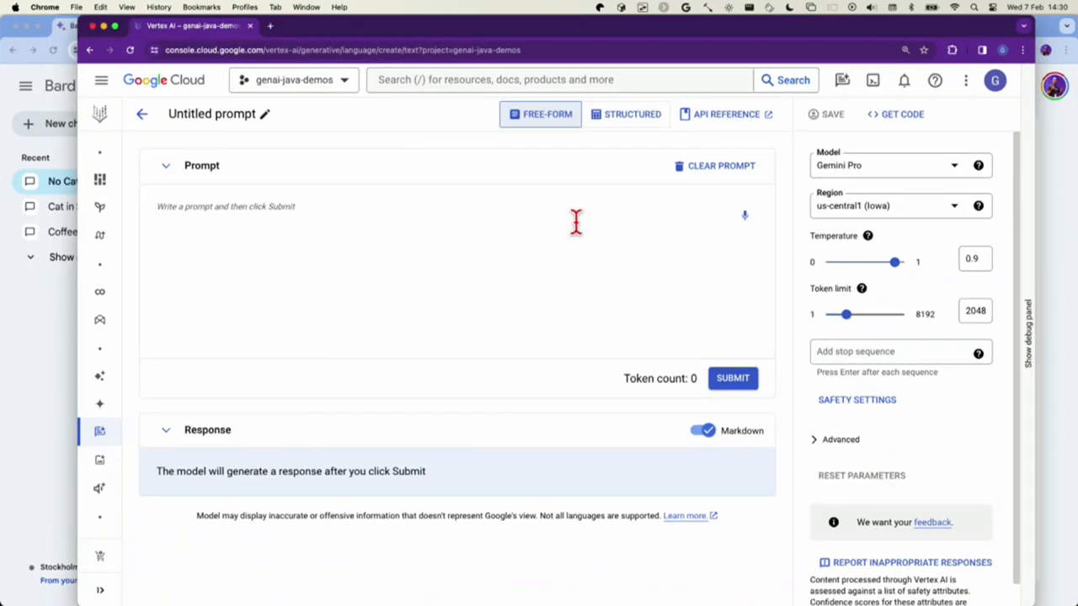